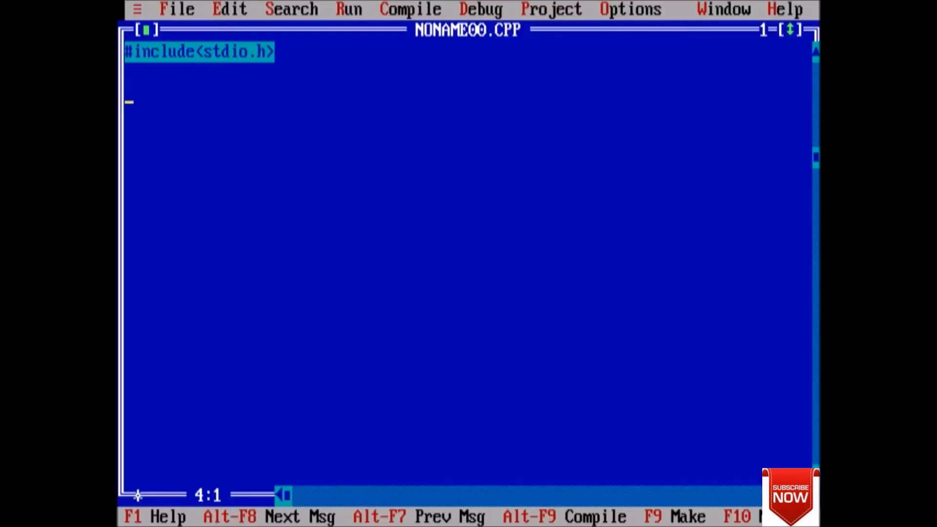
{"action": "type", "text": "#include<conio.h>"}
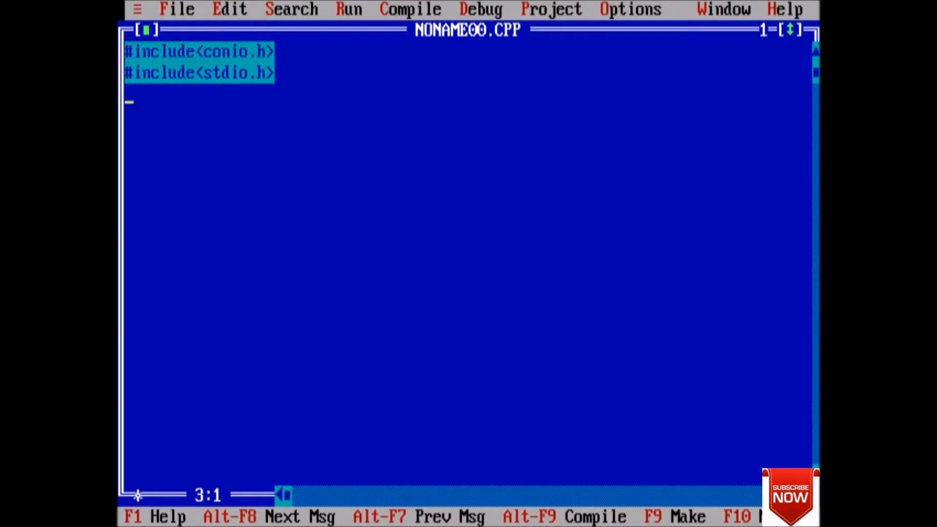
{"action": "type", "text": "void main("}
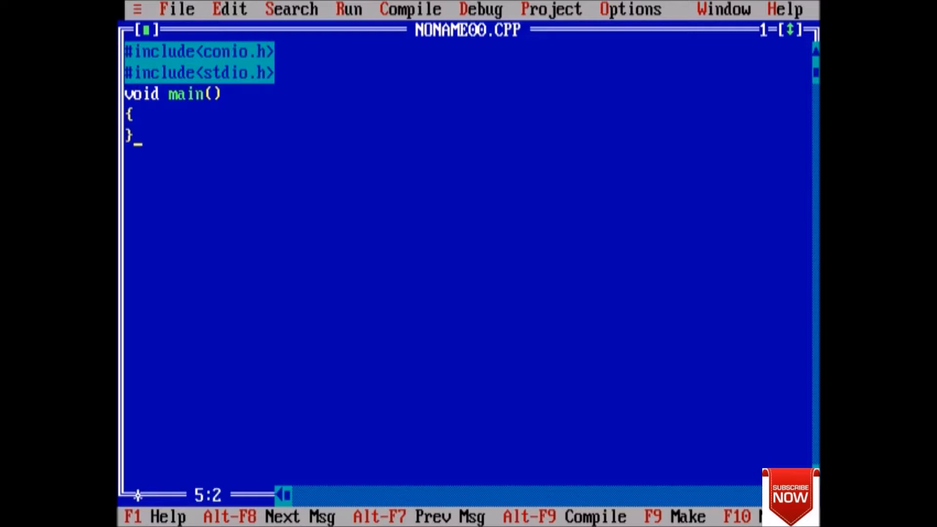
{"action": "type", "text": "/"}
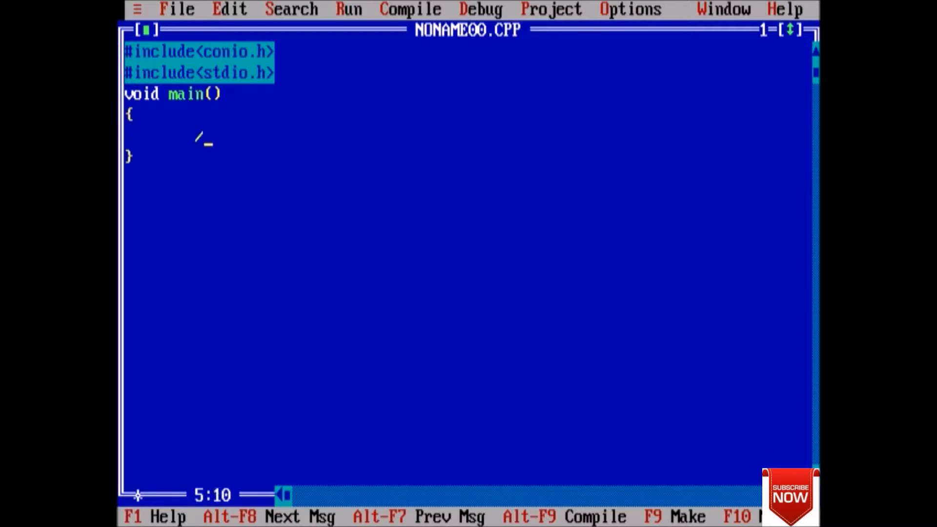
{"action": "type", "text": "/declara"}
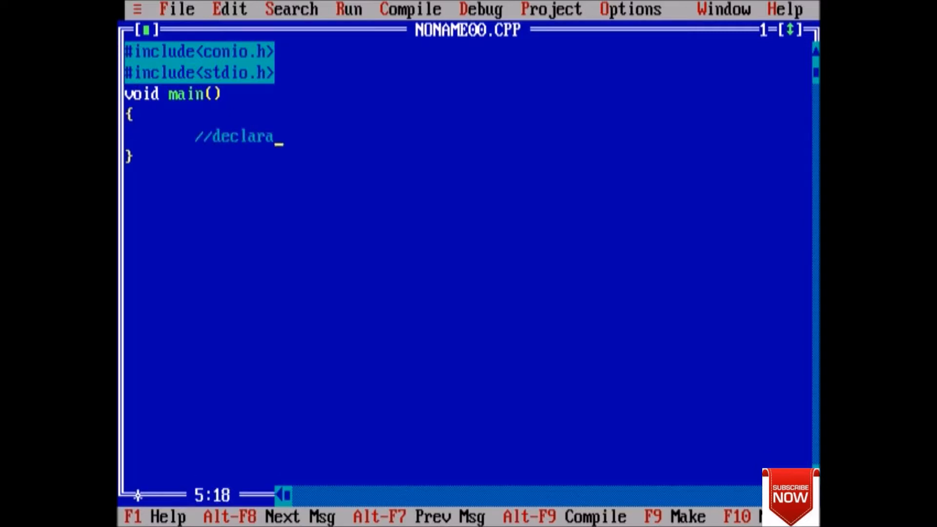
{"action": "type", "text": "tion o"}
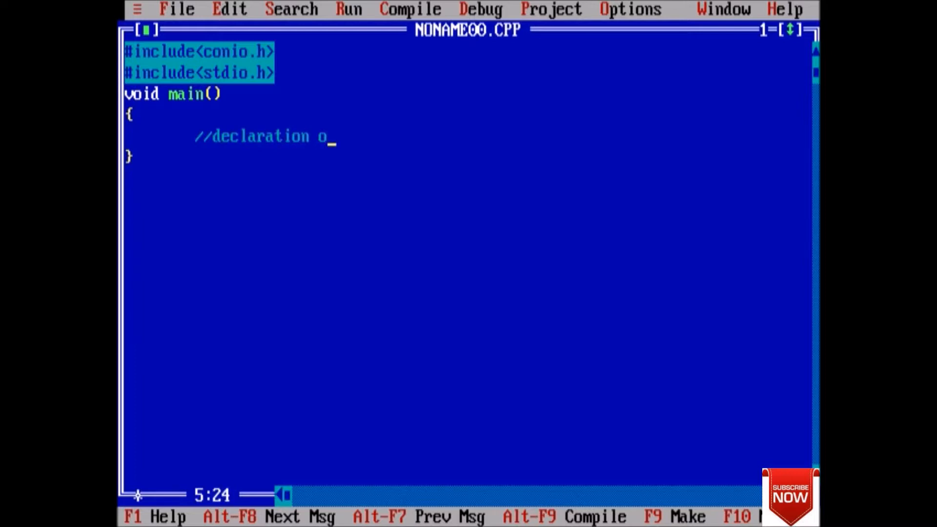
{"action": "type", "text": "f enum"}
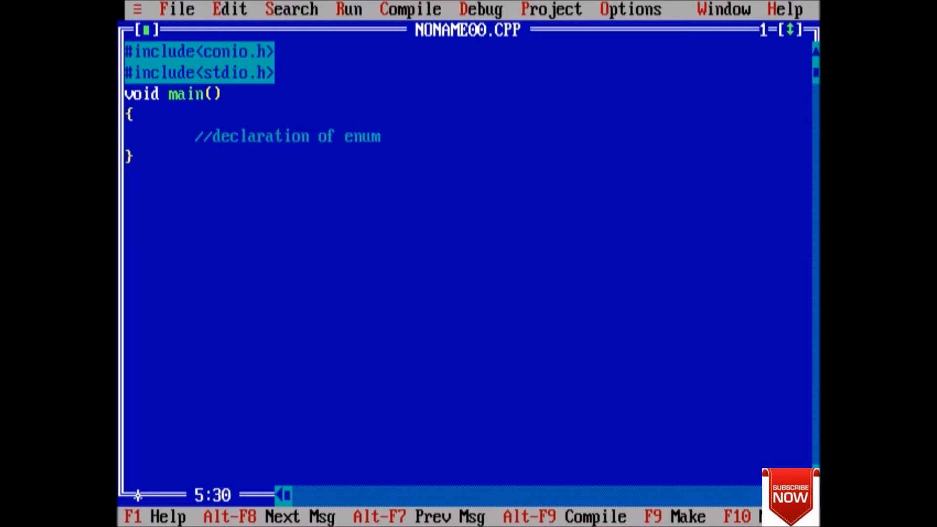
{"action": "key", "text": "enter"}
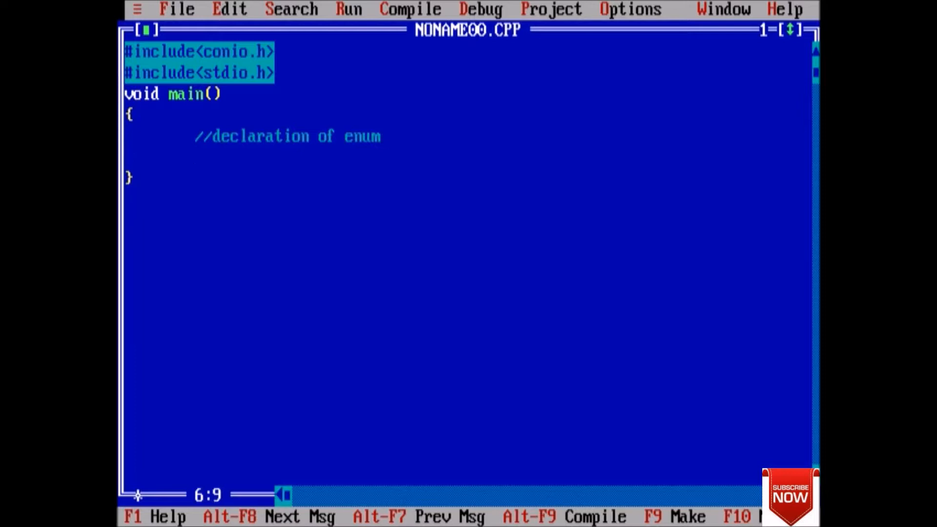
{"action": "type", "text": "enum {"}
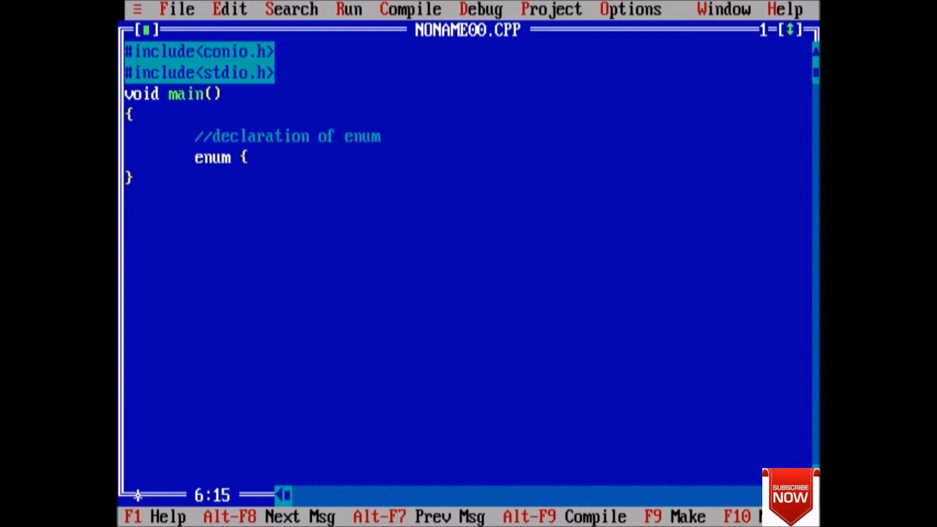
{"action": "type", "text": "red"}
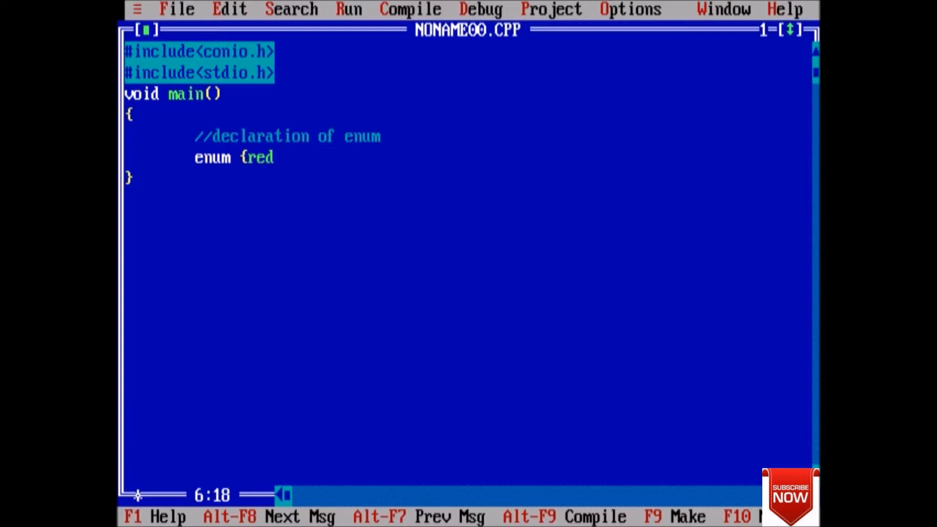
{"action": "type", "text": "="}
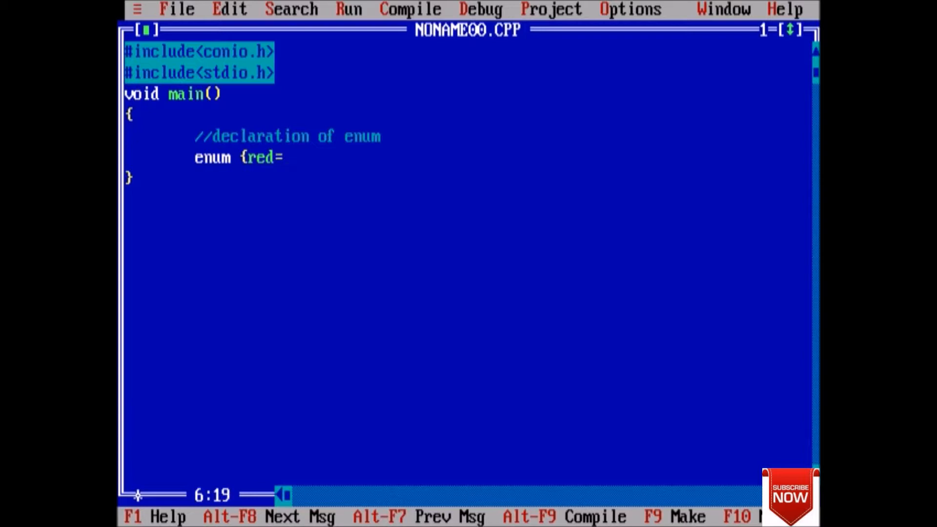
{"action": "type", "text": "2,"}
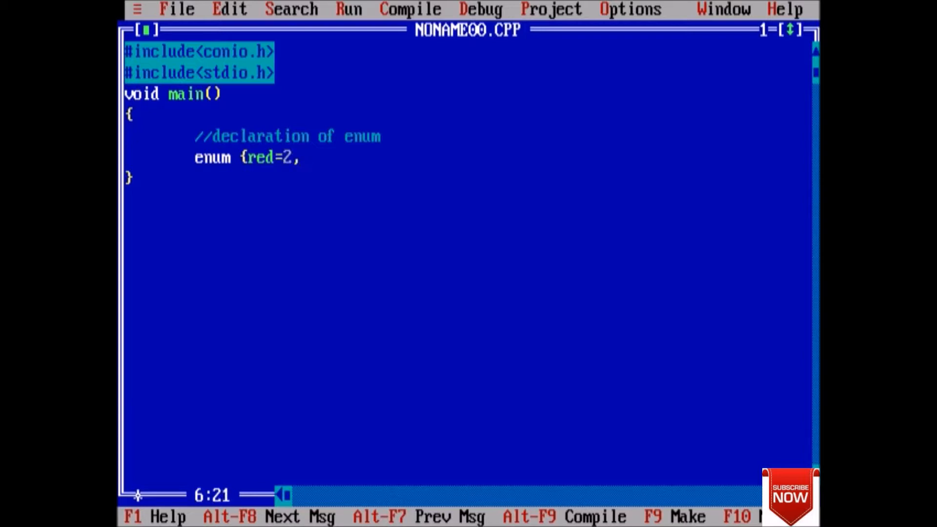
{"action": "type", "text": "blue"}
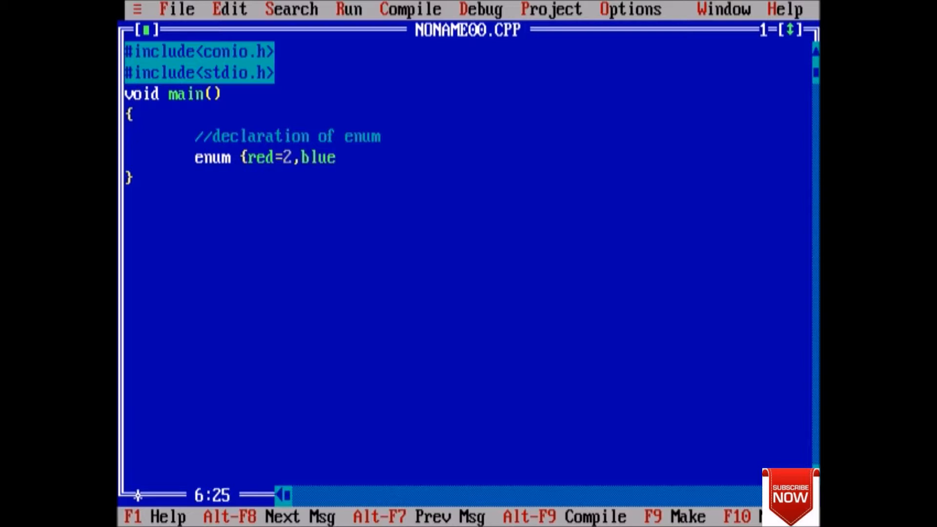
{"action": "type", "text": ","}
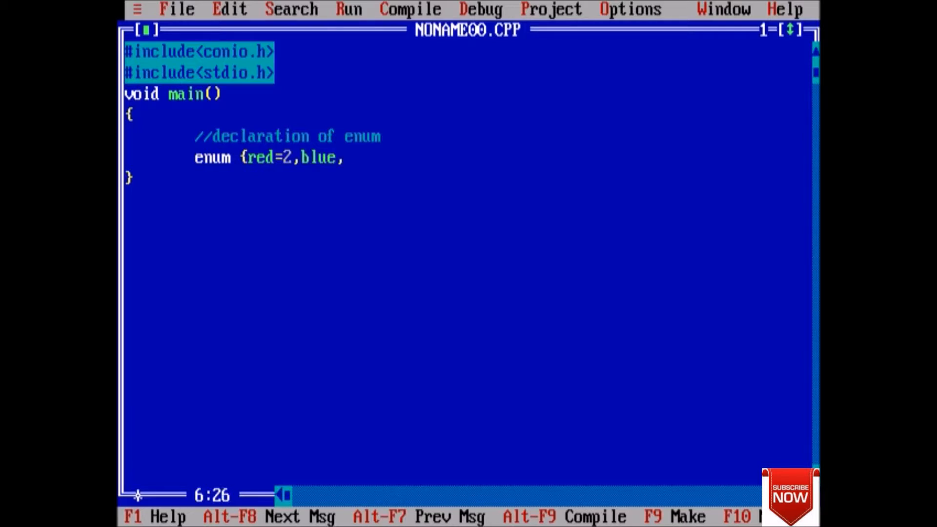
{"action": "type", "text": "bl"}
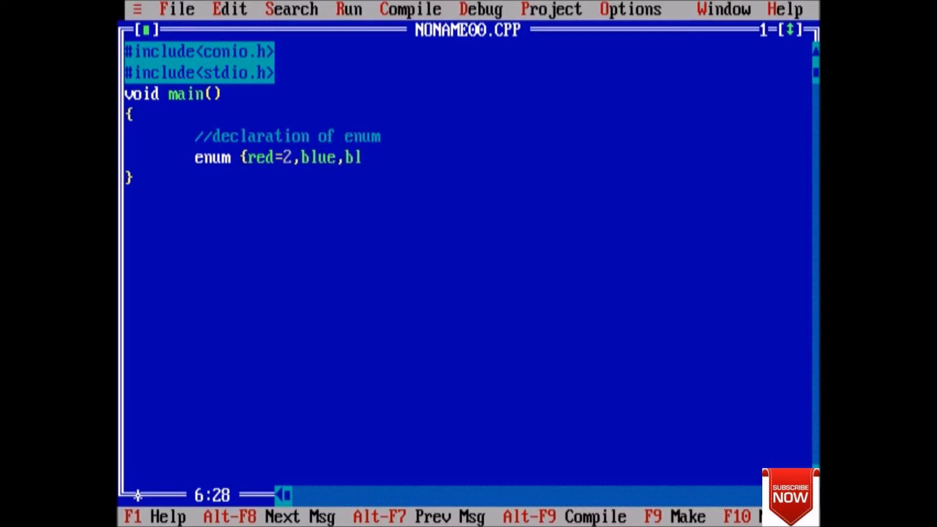
{"action": "type", "text": "ack"}
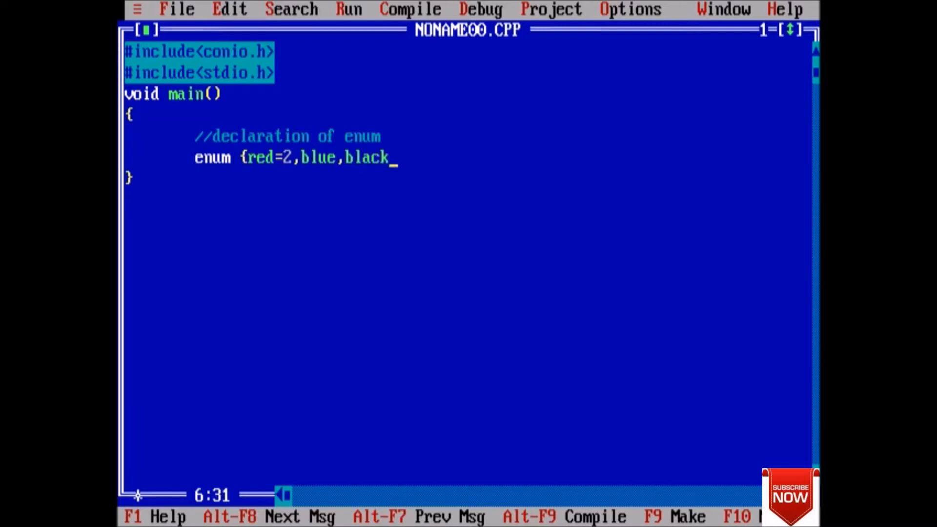
{"action": "type", "text": "=5"}
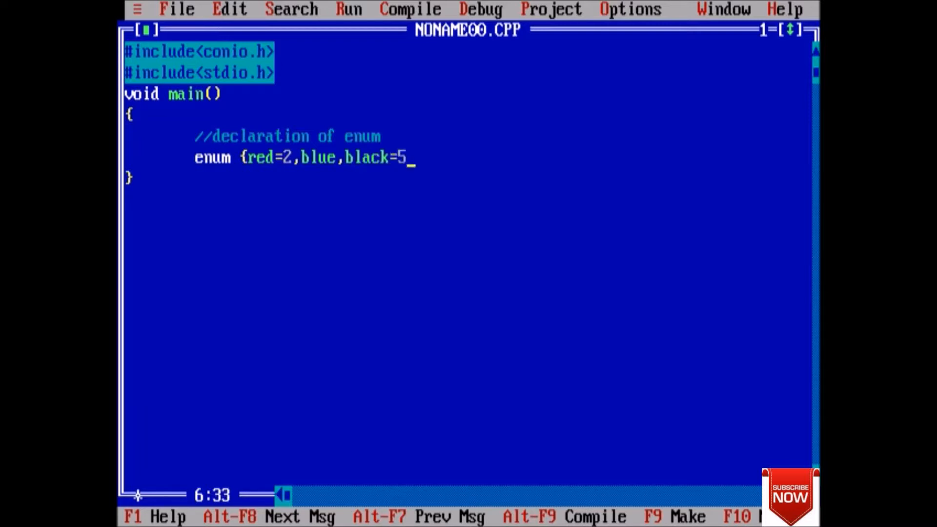
{"action": "type", "text": ",g"}
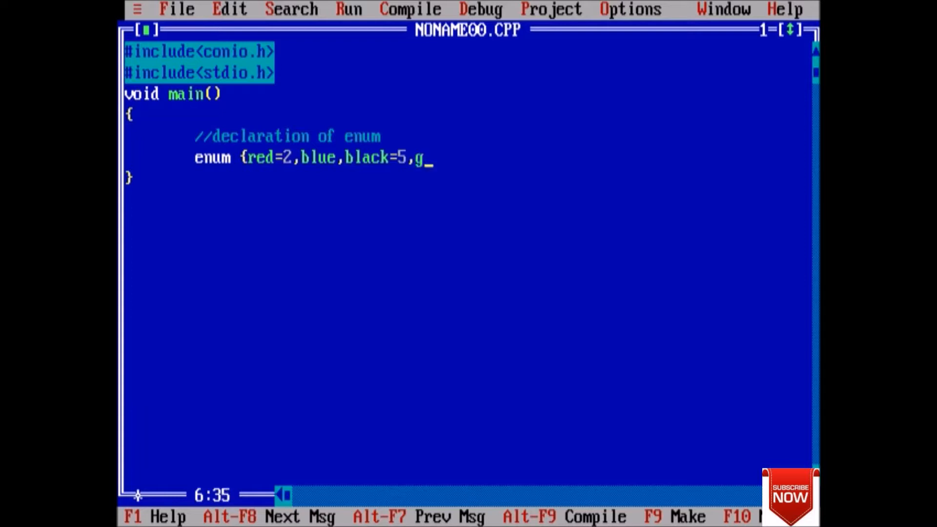
{"action": "type", "text": "reen"}
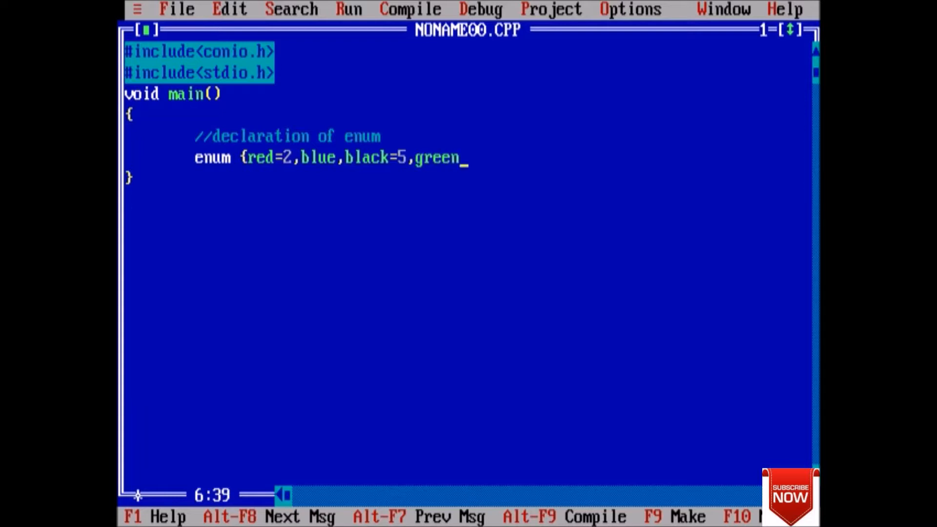
{"action": "type", "text": "=7"}
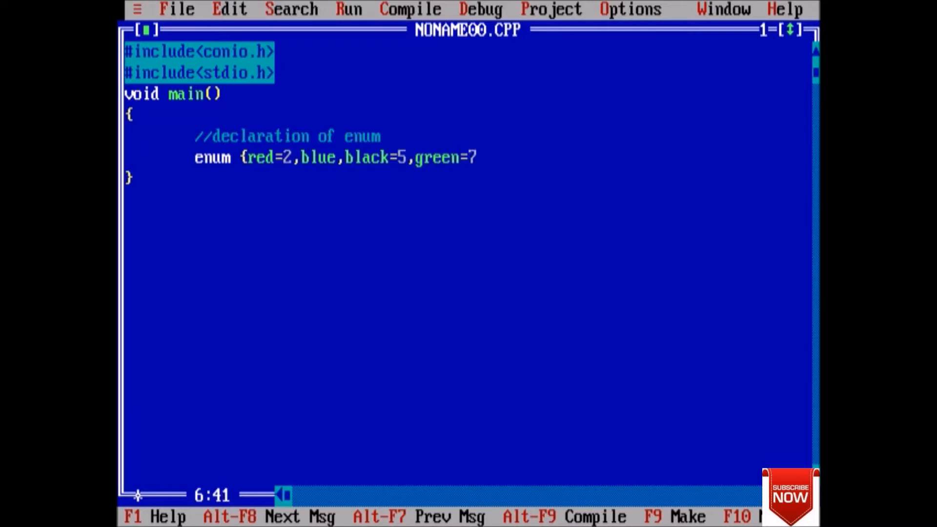
{"action": "type", "text": ","}
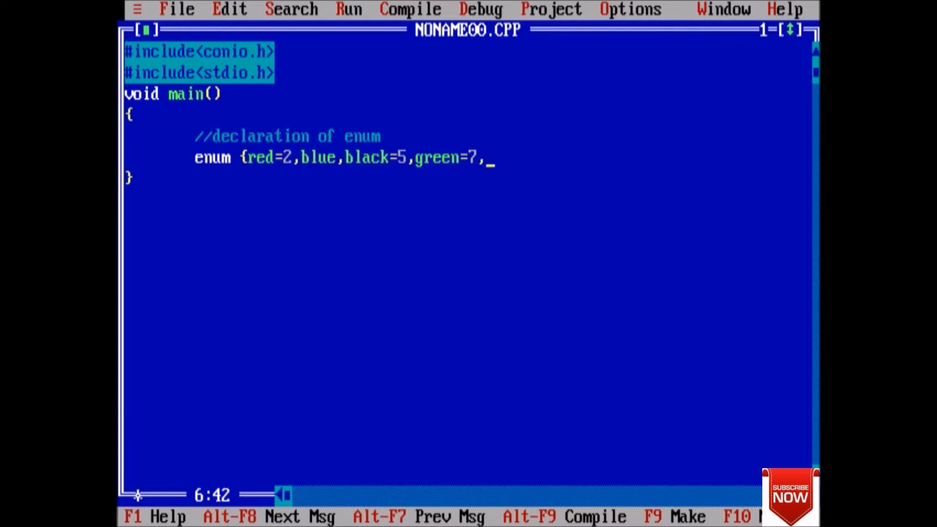
{"action": "type", "text": "yellow"}
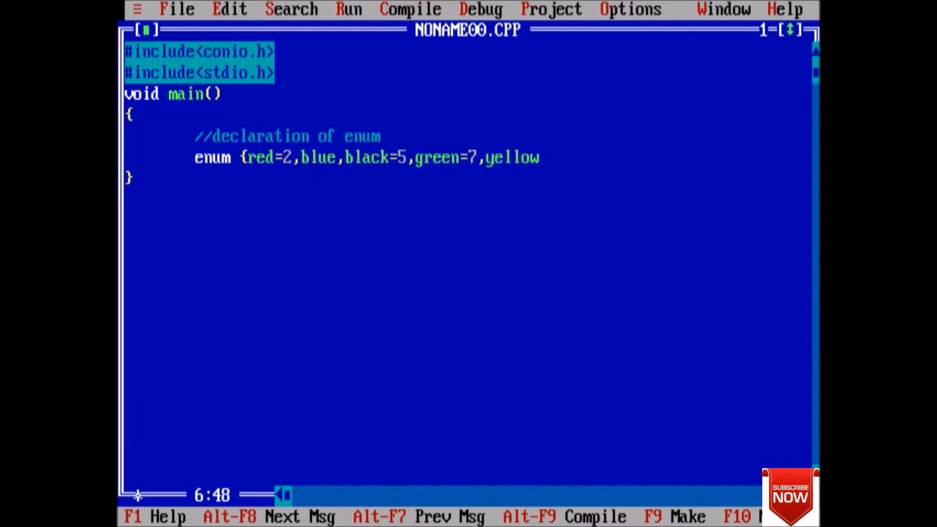
{"action": "type", "text": ",p"}
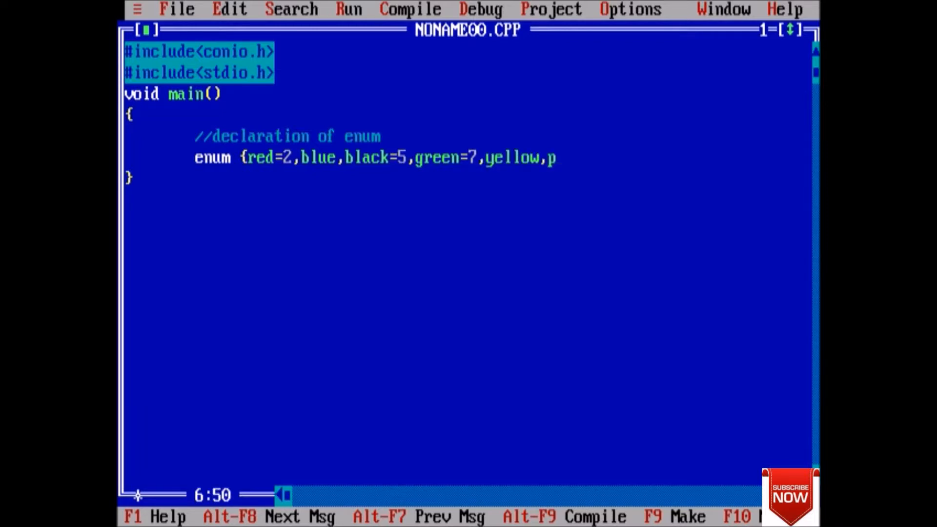
{"action": "type", "text": "urple"}
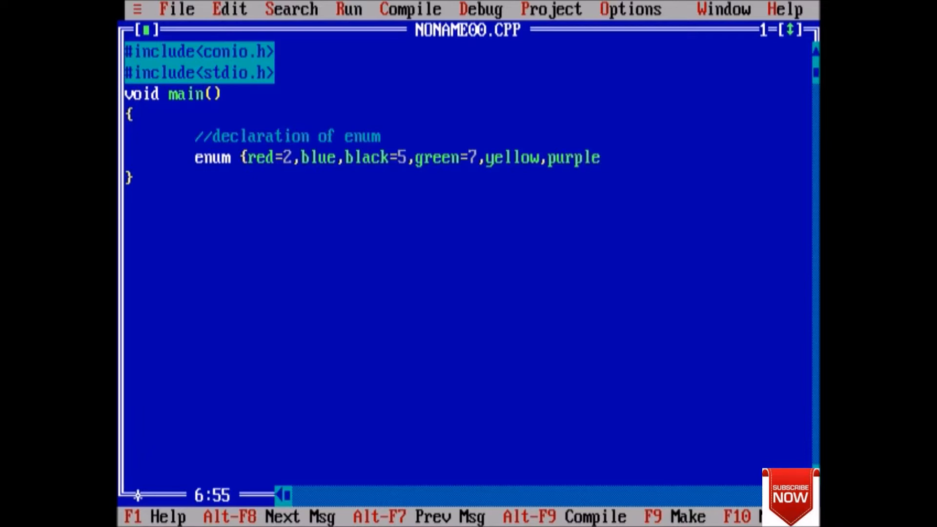
{"action": "type", "text": "};"}
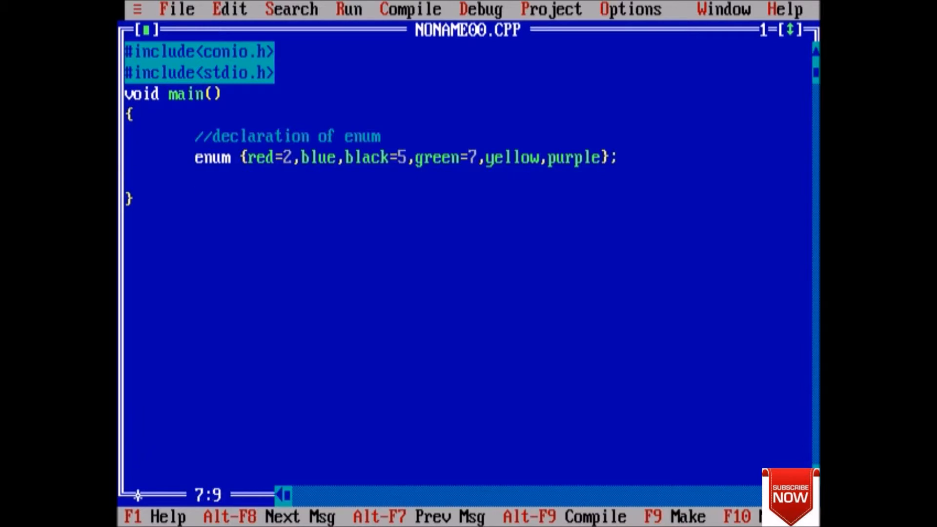
{"action": "type", "text": "clrscr"}
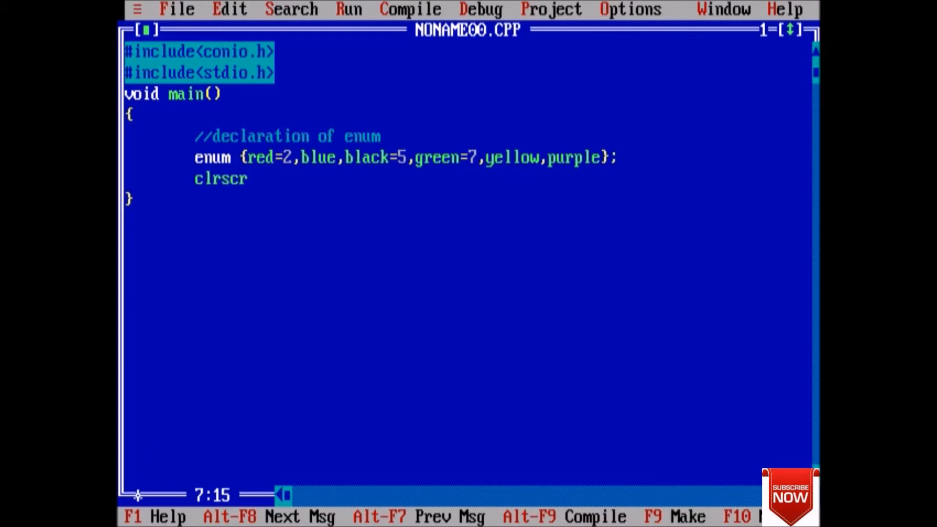
{"action": "type", "text": "();"}
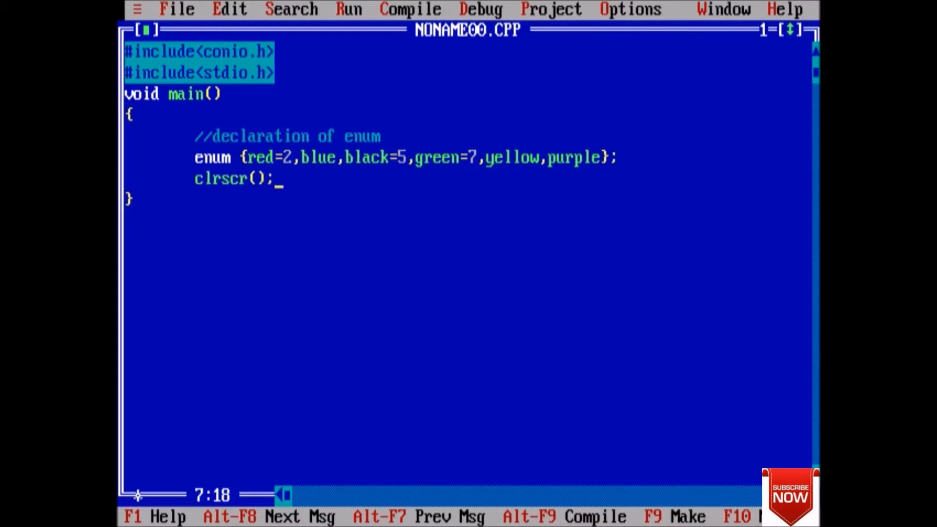
{"action": "key", "text": "Return"}
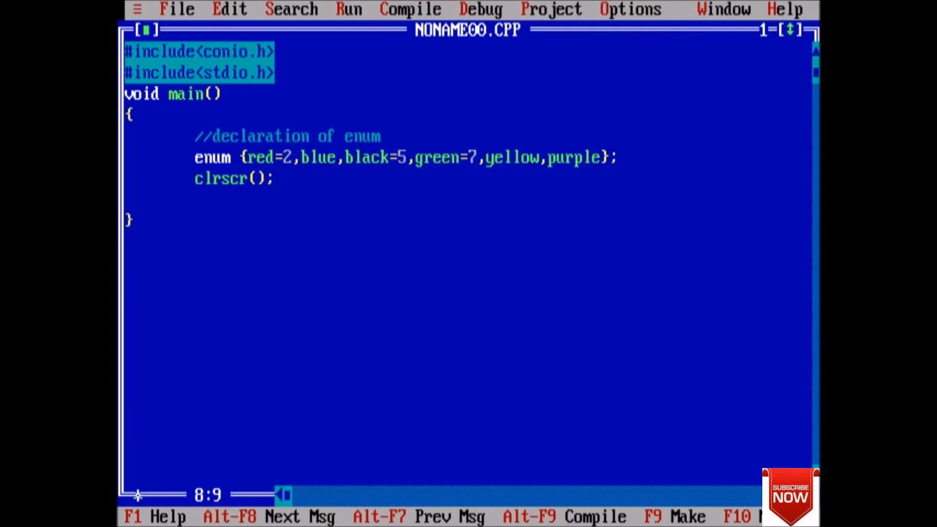
{"action": "type", "text": "printf"}
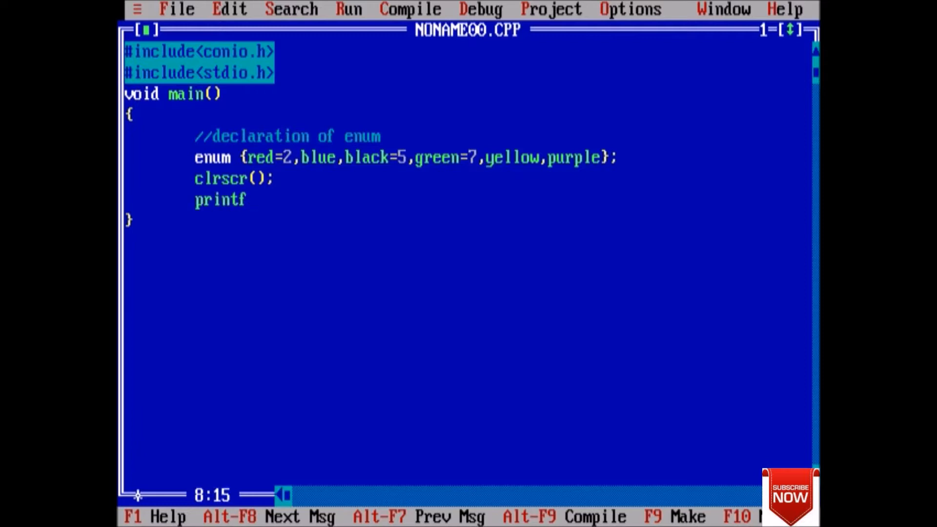
{"action": "type", "text": "(\""}
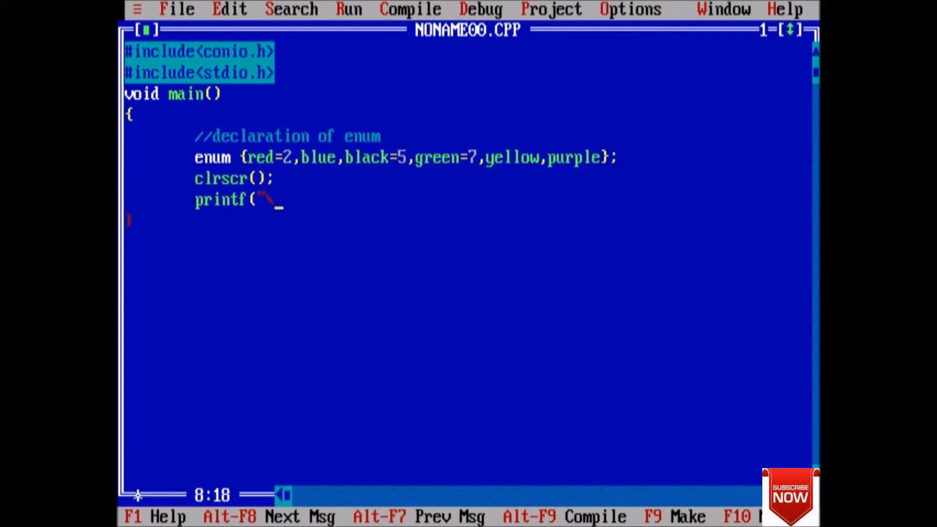
{"action": "type", "text": "\\nRED:: %"}
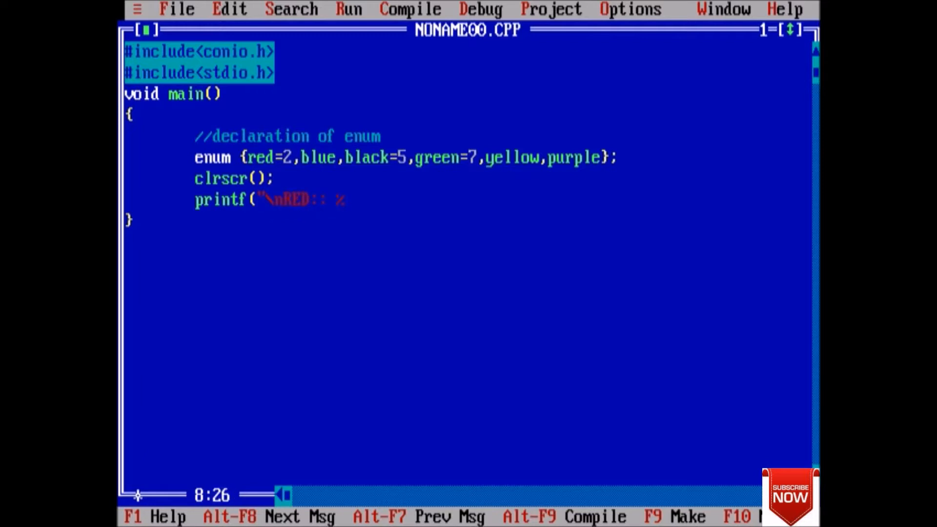
{"action": "type", "text": "d\""}
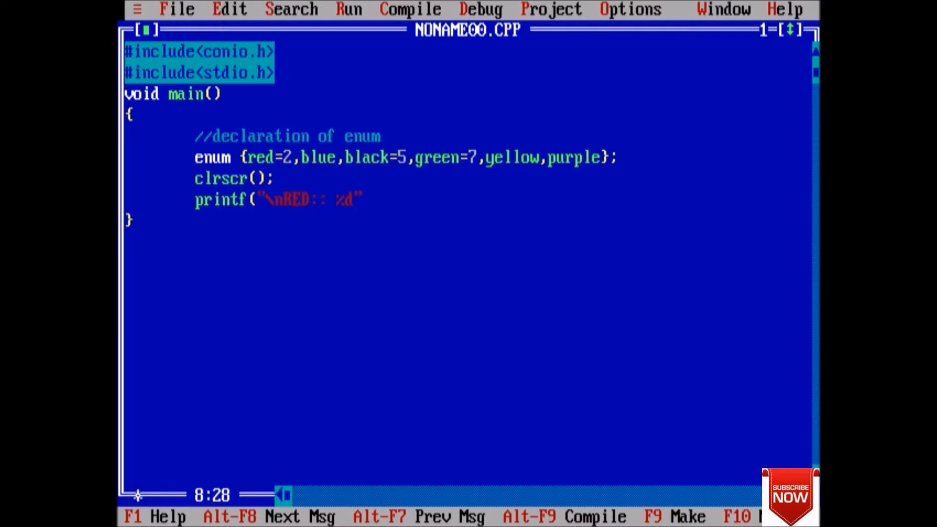
{"action": "type", "text": ",re"}
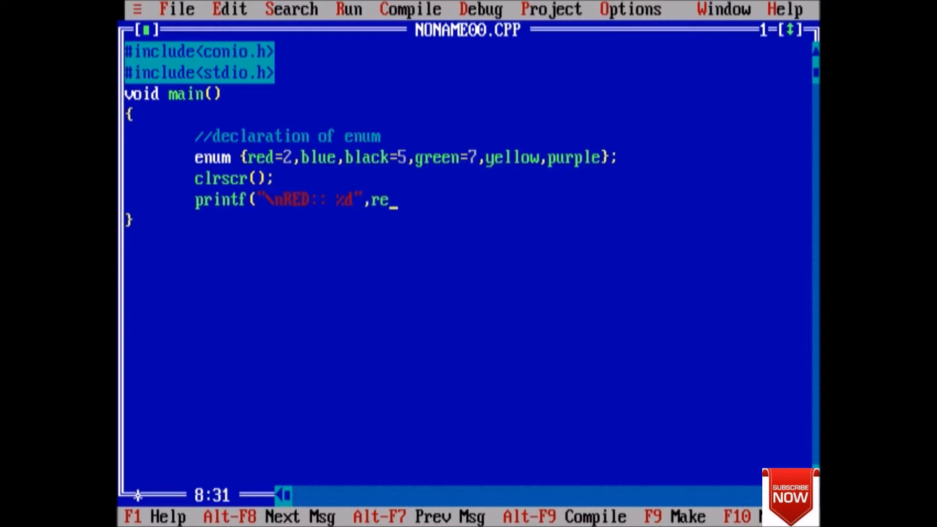
{"action": "type", "text": "d);"}
{"action": "type", "text": "p"}
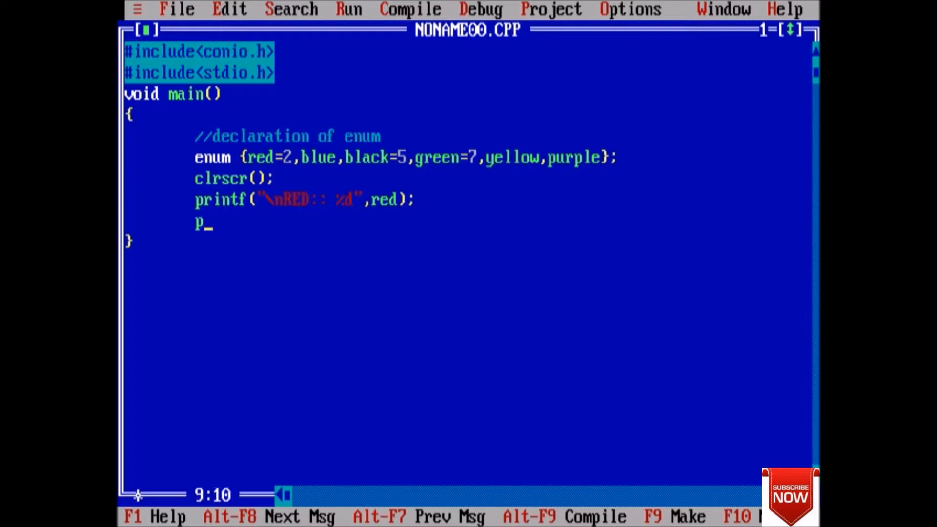
{"action": "type", "text": "rintf("}
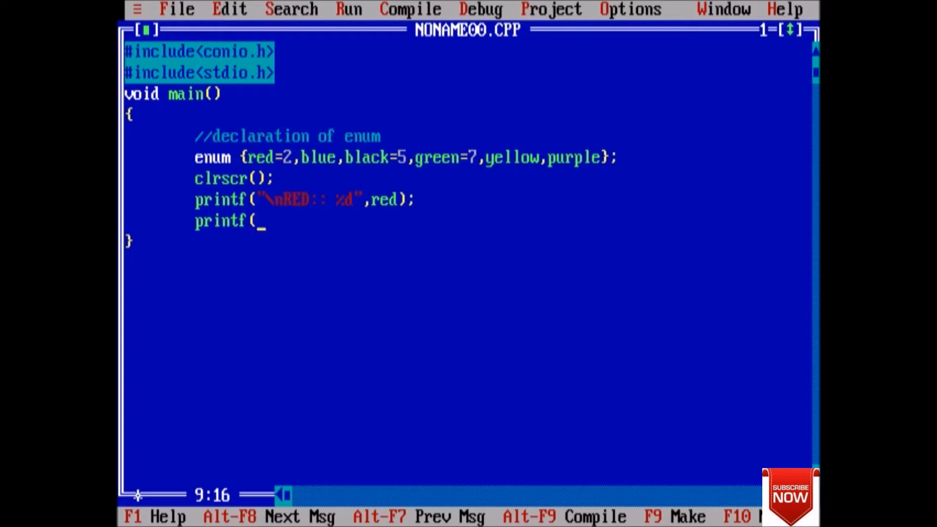
{"action": "type", "text": "\"\\n"}
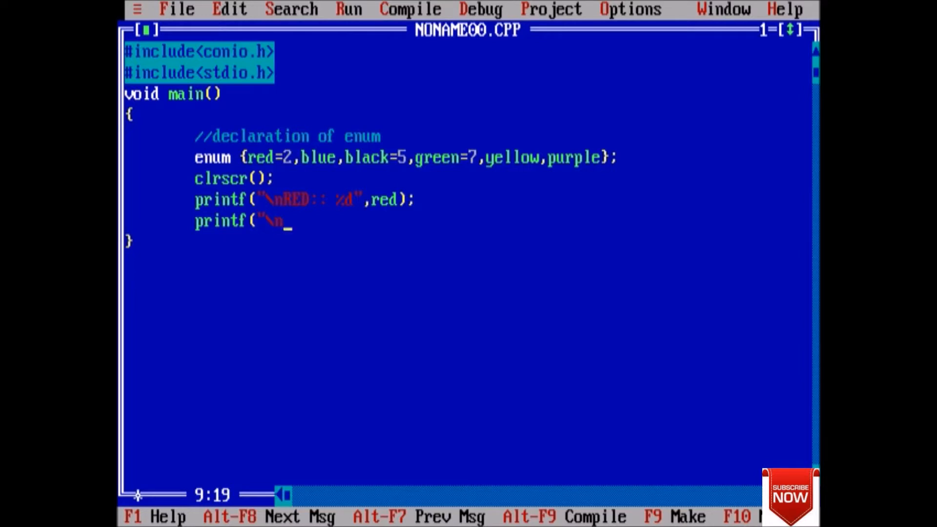
{"action": "type", "text": "B"}
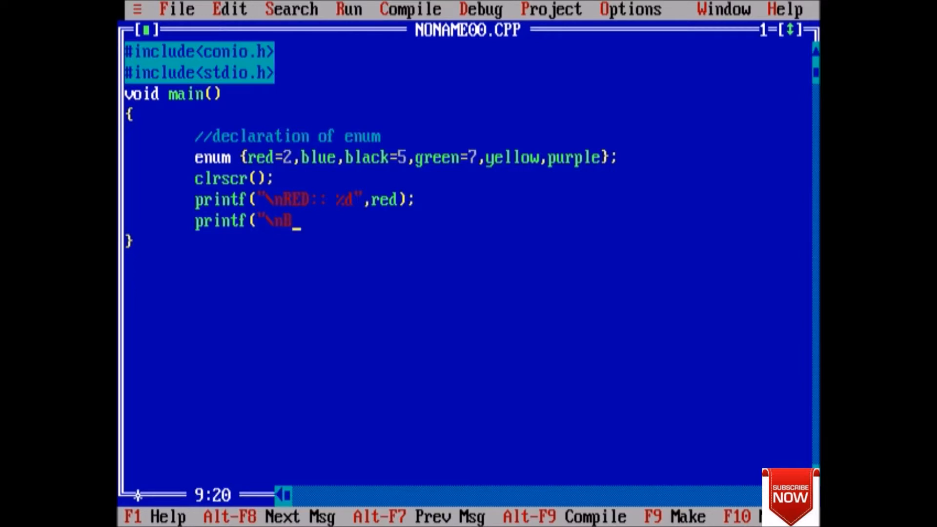
{"action": "type", "text": "LUE::"}
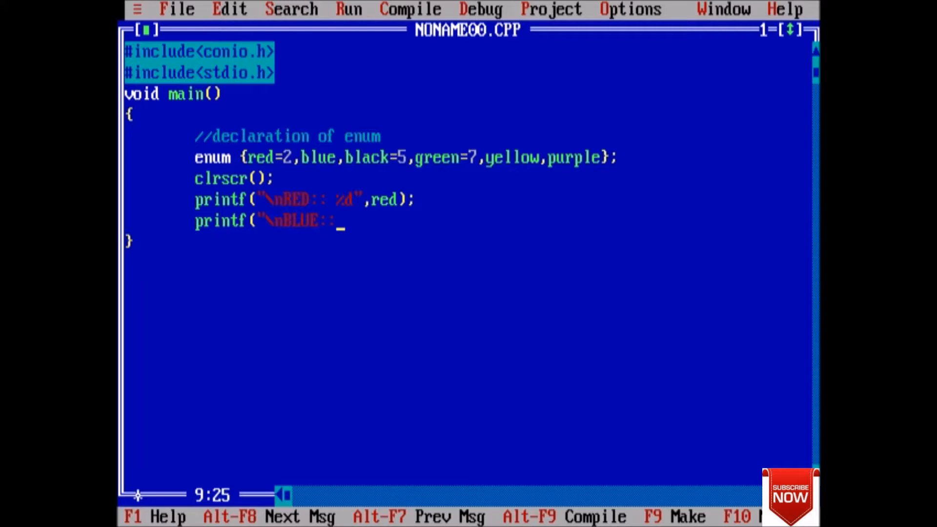
{"action": "type", "text": "%d\""}
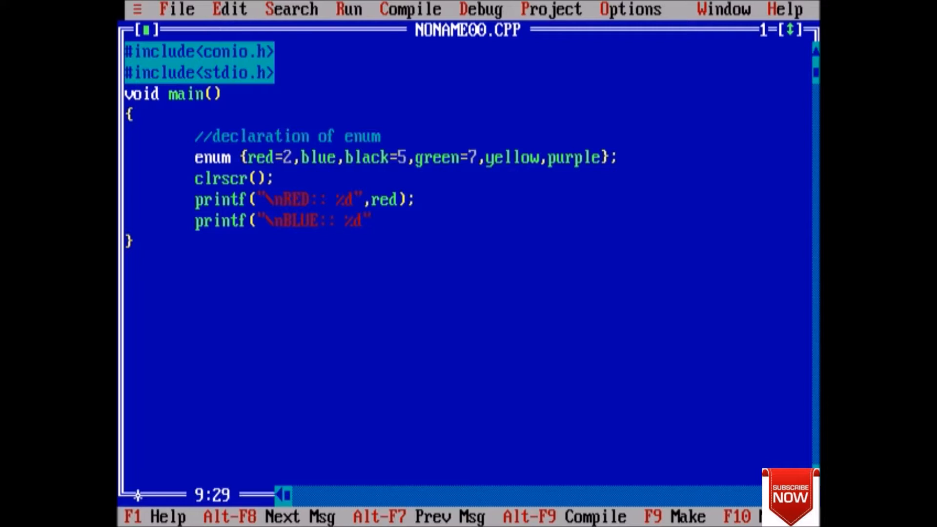
{"action": "type", "text": ","}
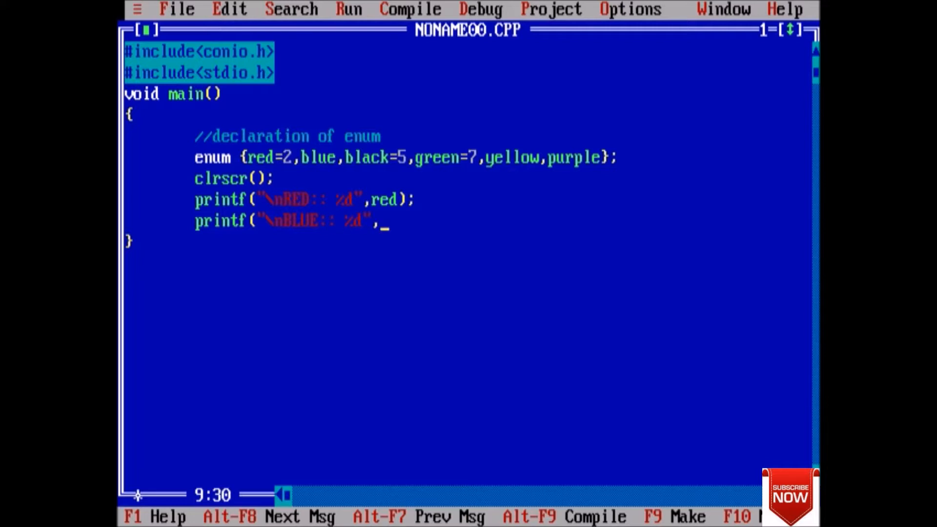
{"action": "type", "text": "blue"}
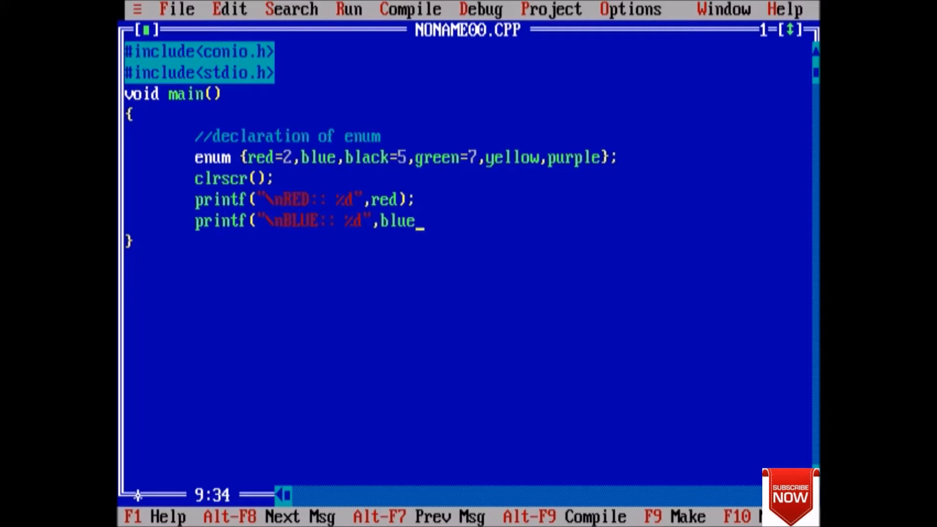
{"action": "type", "text": ");"}
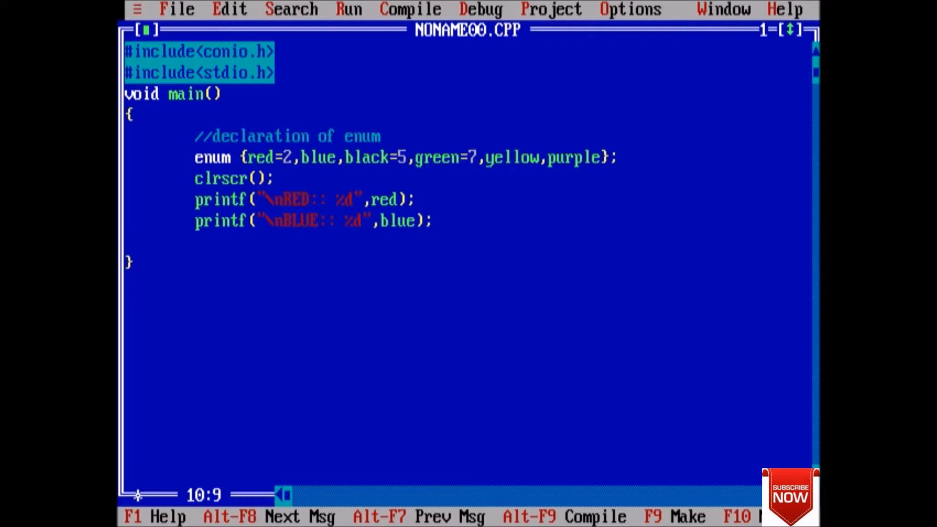
{"action": "type", "text": "prin"}
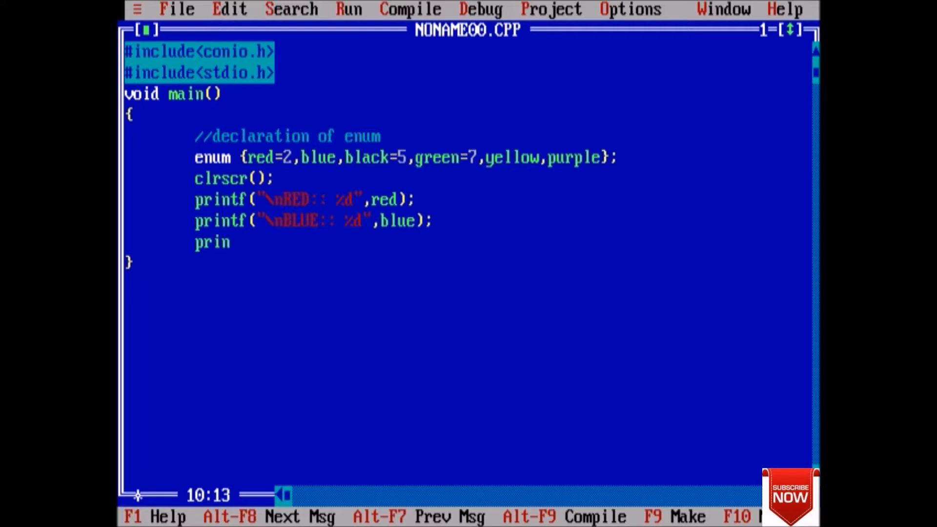
{"action": "type", "text": "tf(\""}
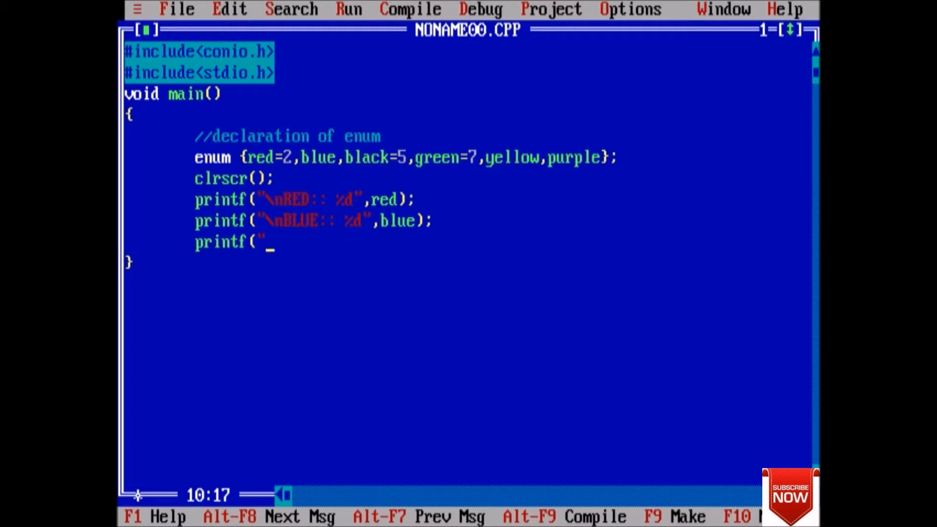
{"action": "type", "text": "\\n"}
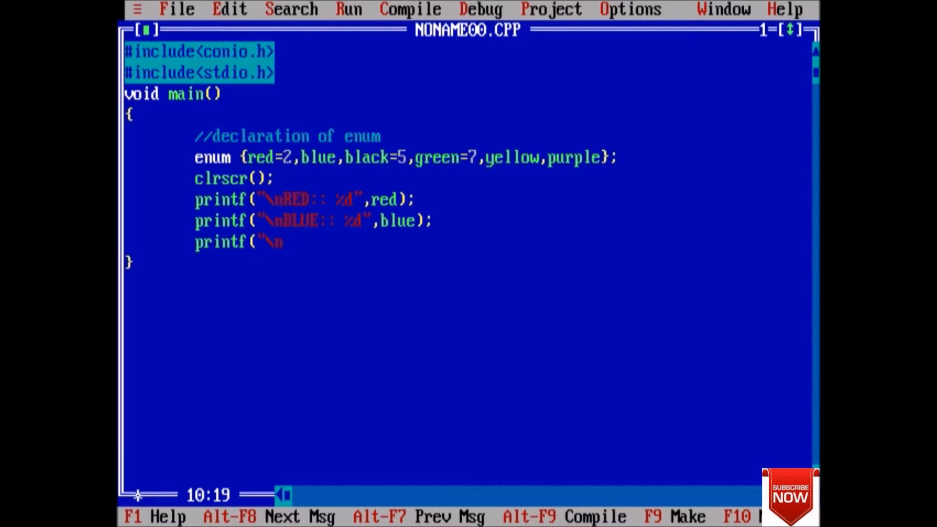
{"action": "type", "text": "BLAC"}
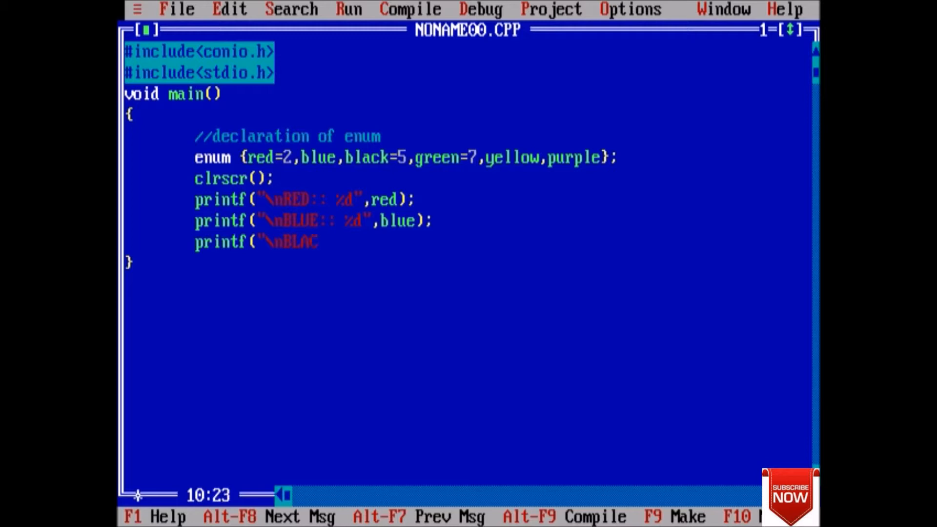
{"action": "type", "text": "K:: %d"}
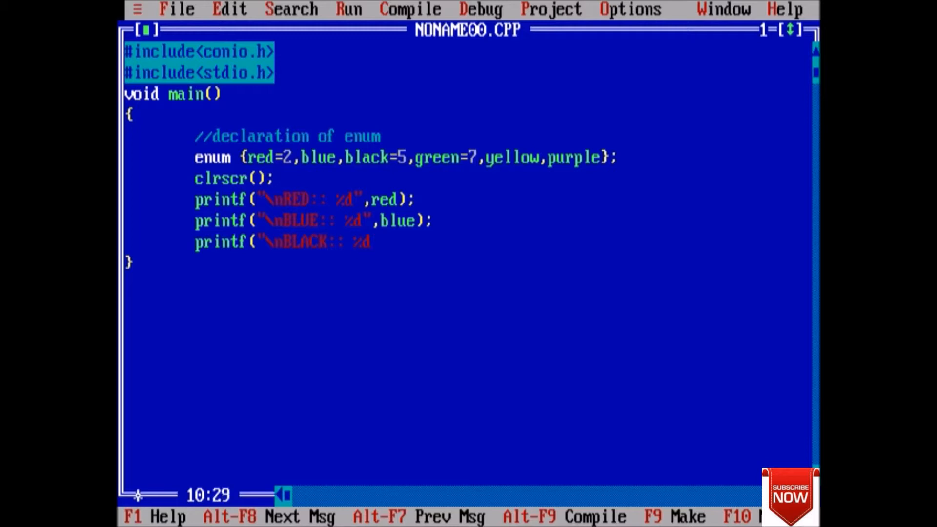
{"action": "type", "text": ",b"}
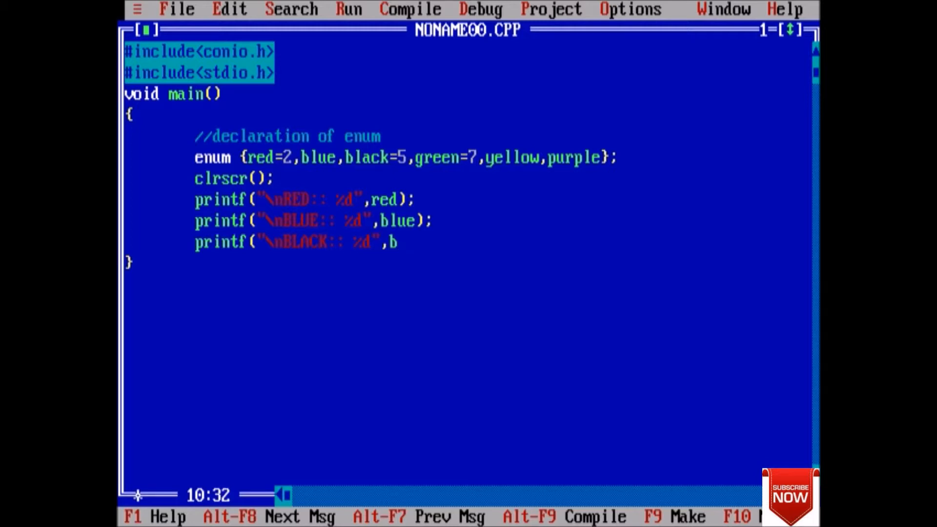
{"action": "type", "text": "la"}
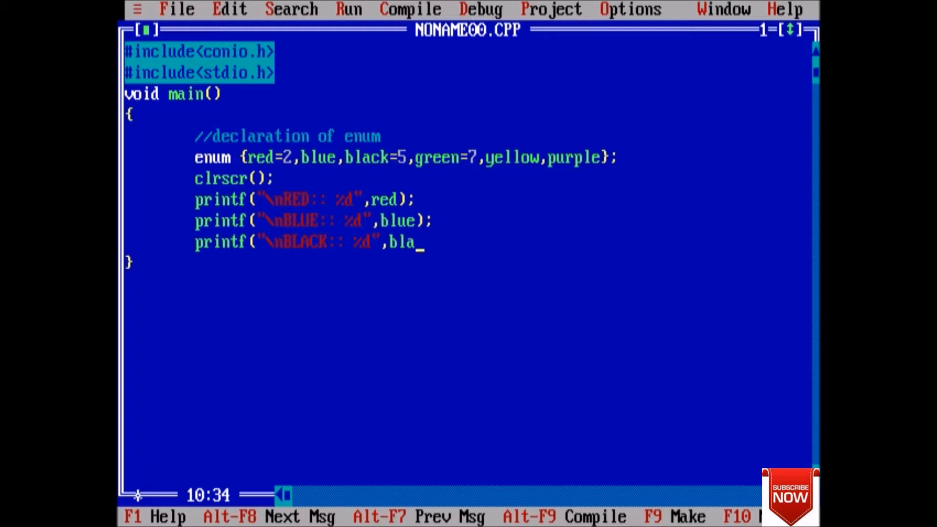
{"action": "type", "text": "ck);"}
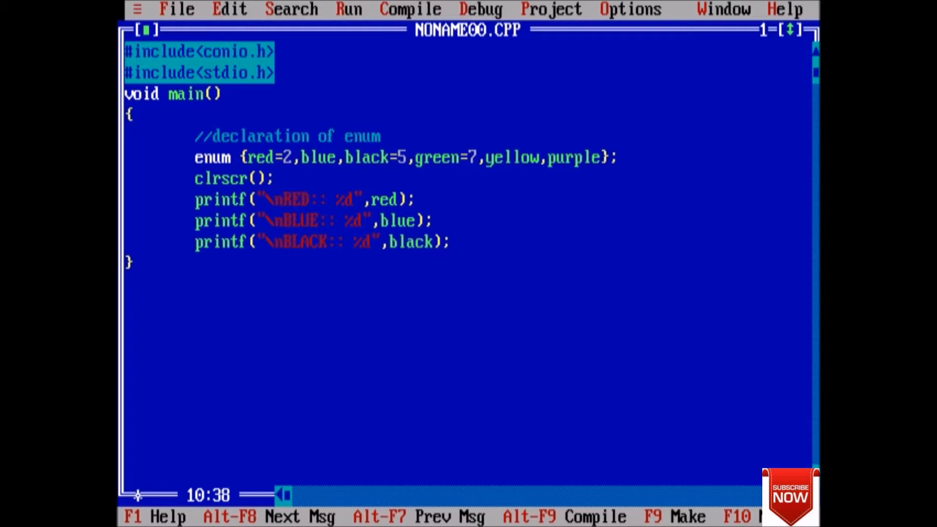
{"action": "type", "text": "printf"}
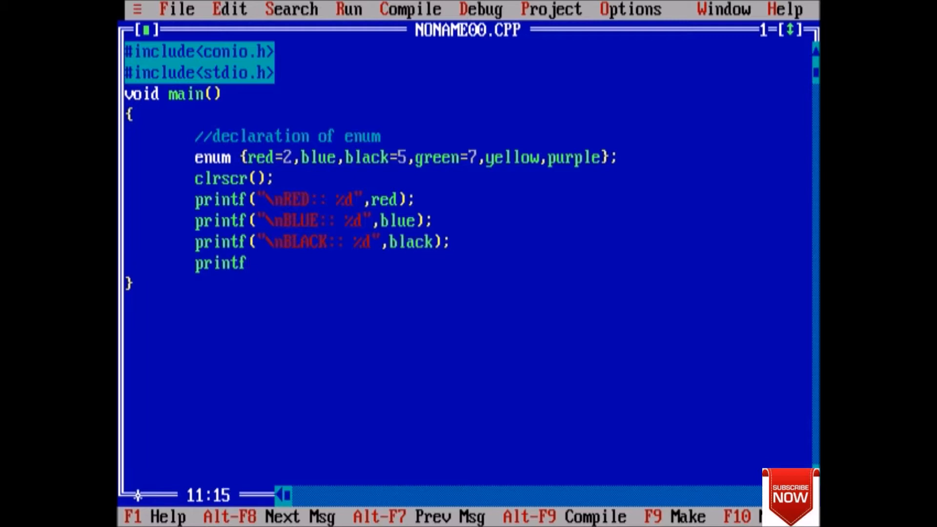
{"action": "type", "text": "(\"\\"}
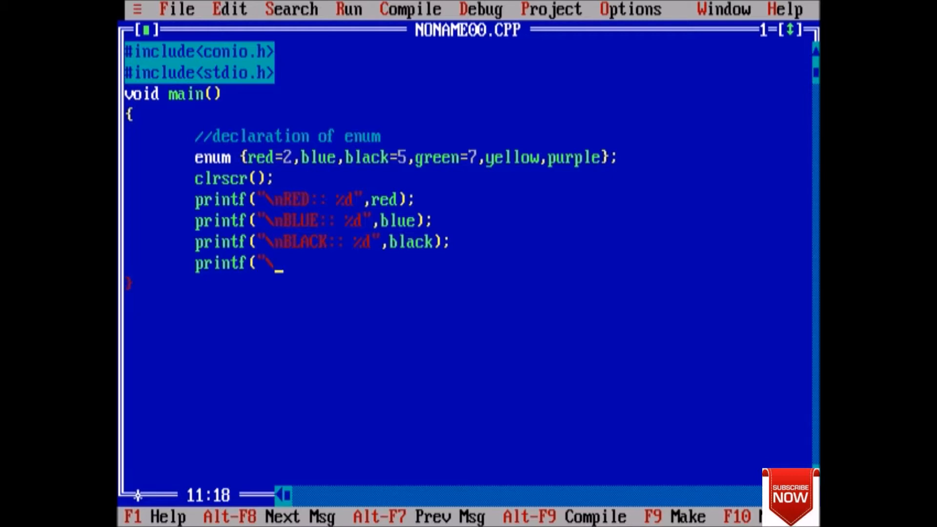
{"action": "type", "text": "nG"}
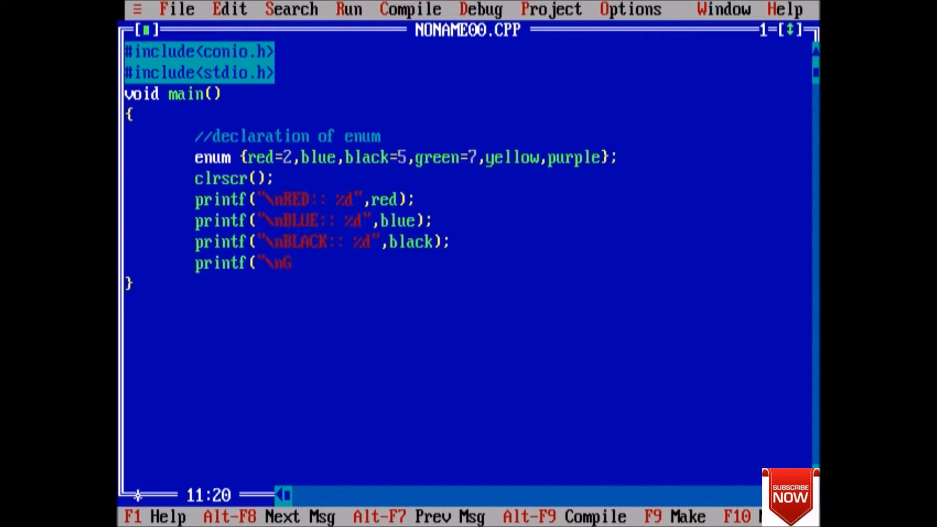
{"action": "type", "text": "REEN:: %d\""}
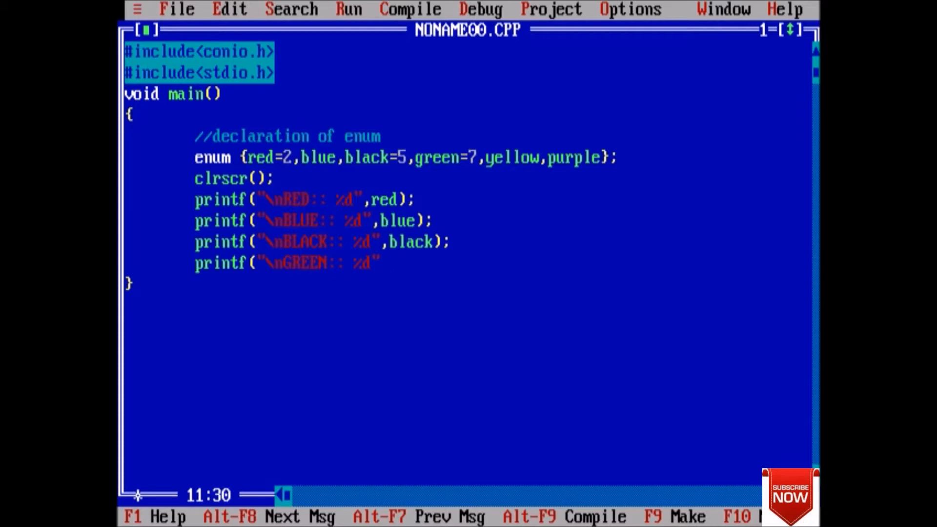
{"action": "type", "text": ",green"}
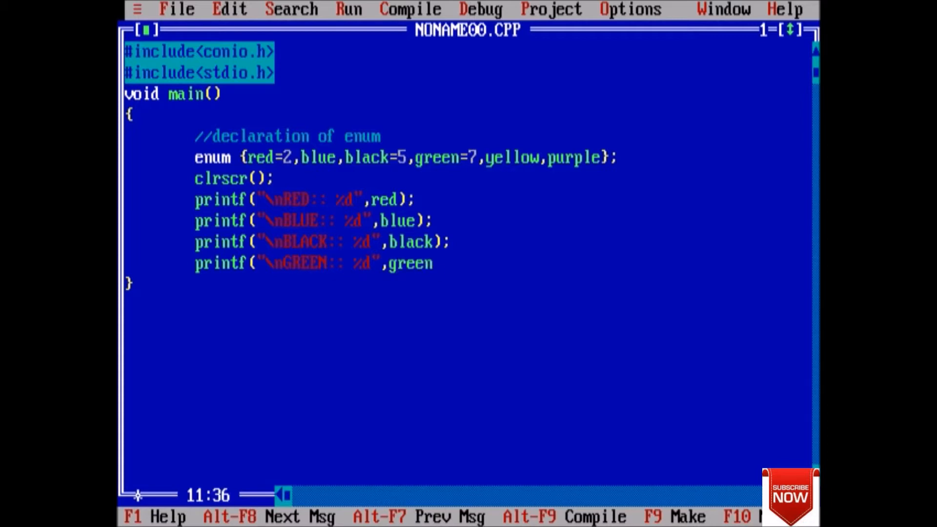
{"action": "type", "text": ");"}
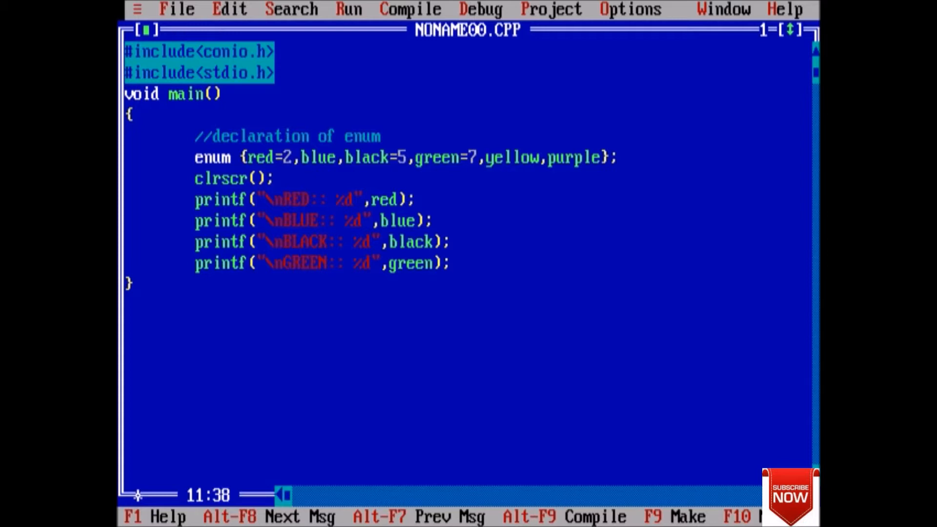
{"action": "type", "text": "pri"}
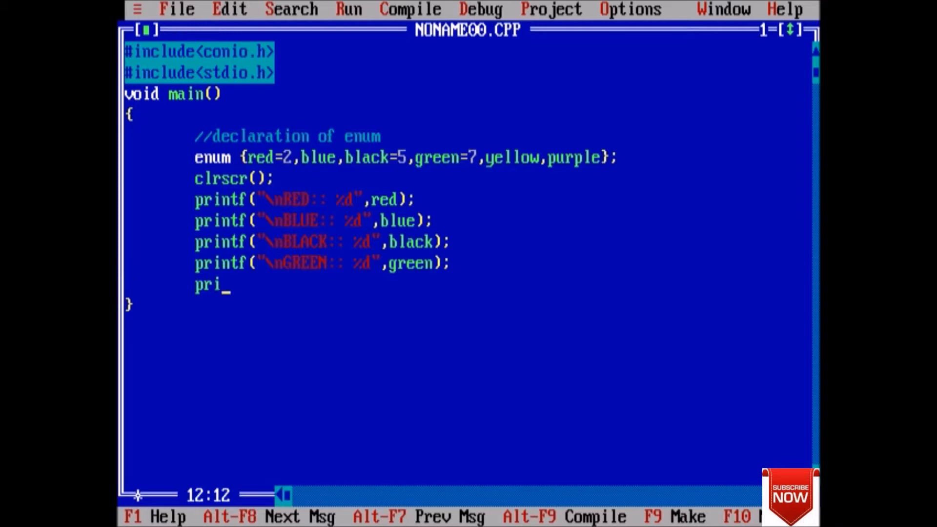
{"action": "type", "text": "ntf(\""}
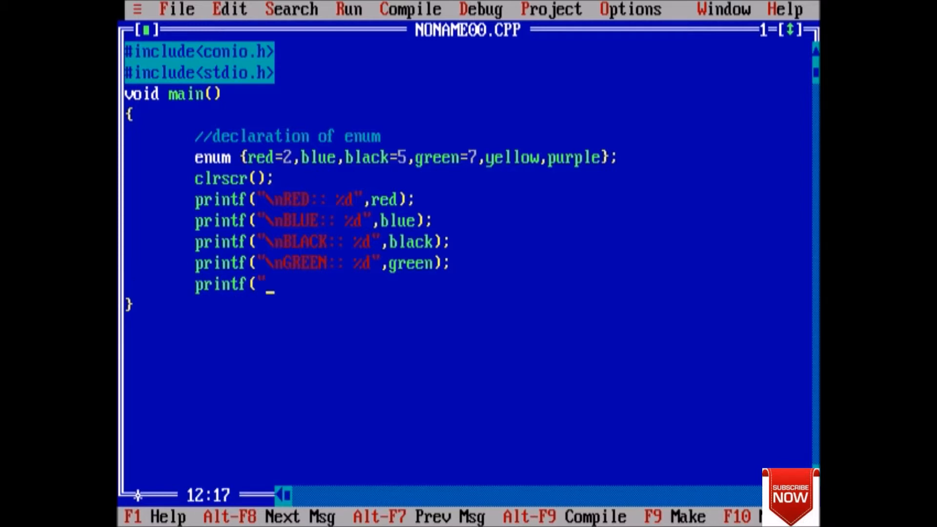
{"action": "type", "text": "\\n"}
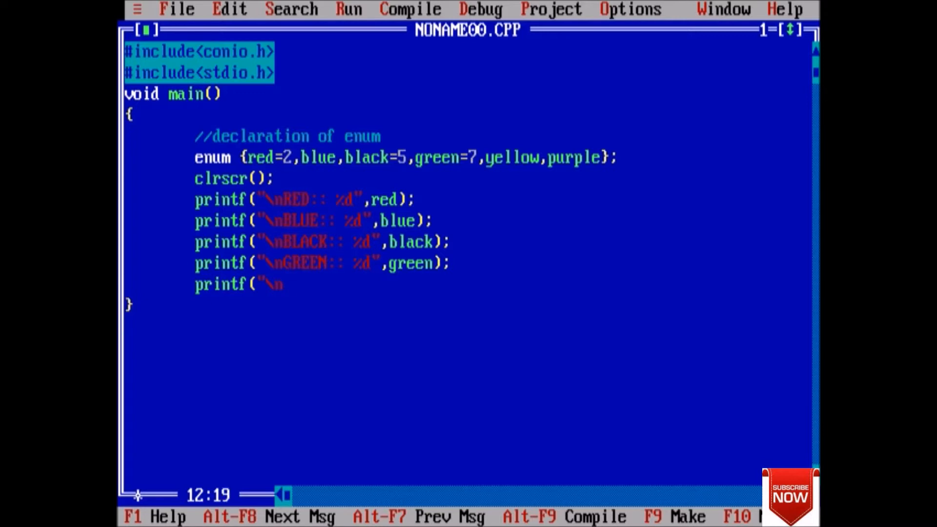
{"action": "type", "text": "YELLO"}
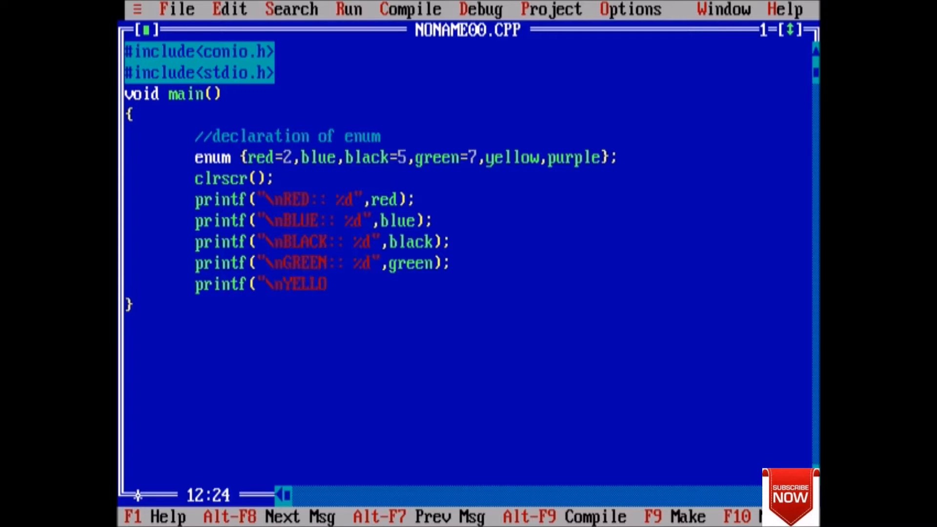
{"action": "type", "text": "W:: %"}
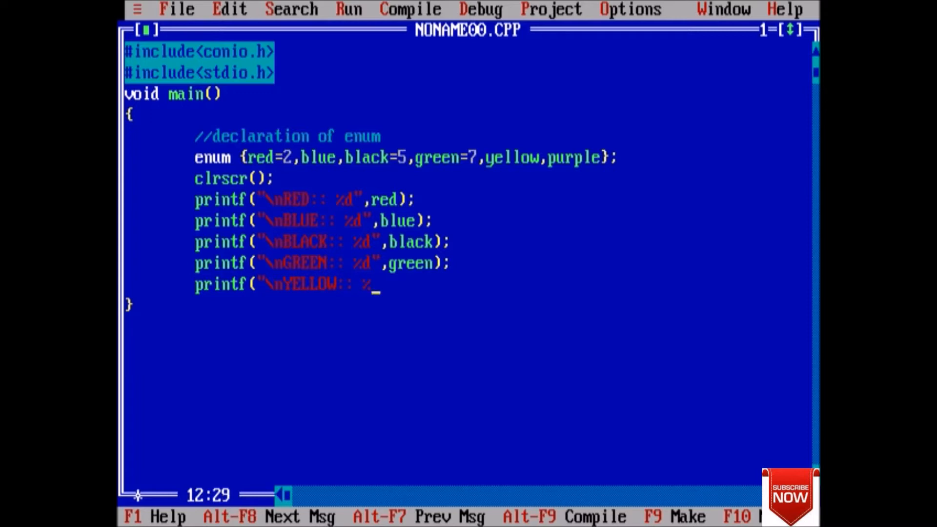
{"action": "type", "text": "d\",yell"}
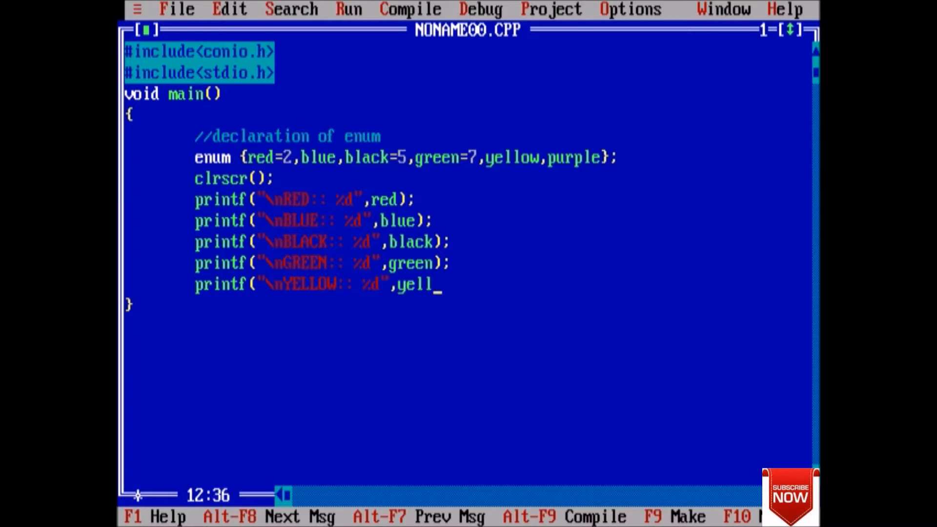
{"action": "type", "text": "ow)"}
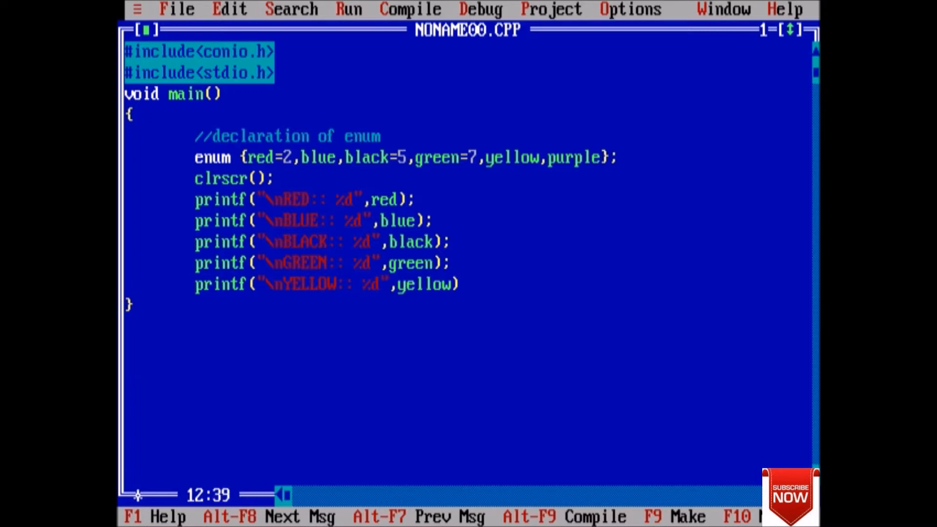
{"action": "type", "text": ";"}
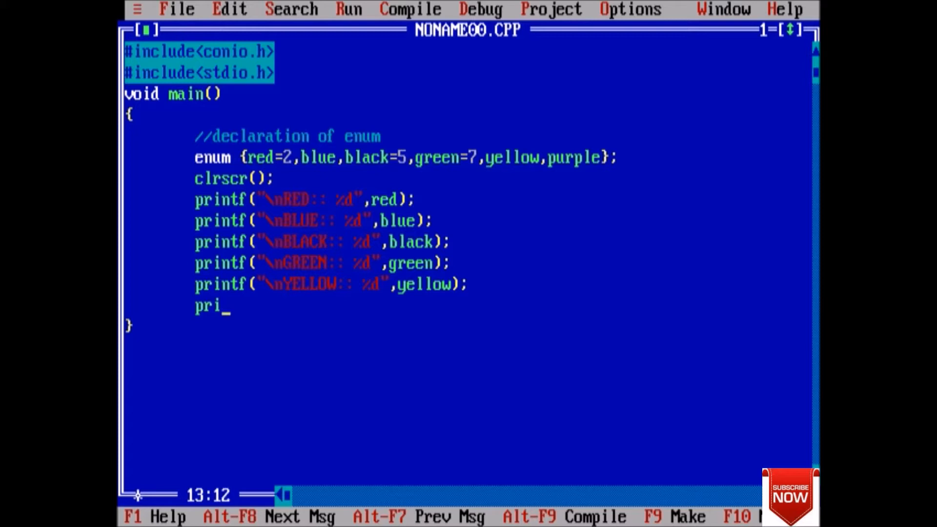
{"action": "type", "text": "ntf("}
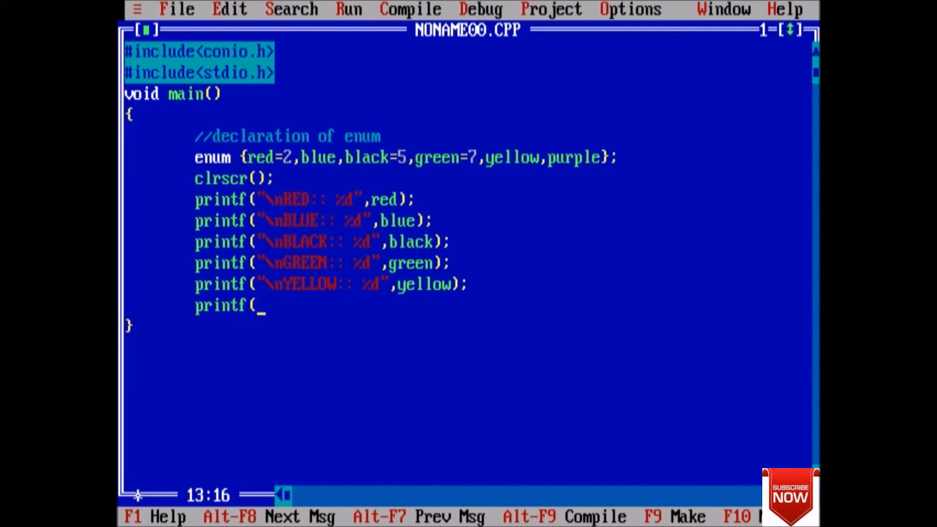
{"action": "type", "text": "\"\\n"}
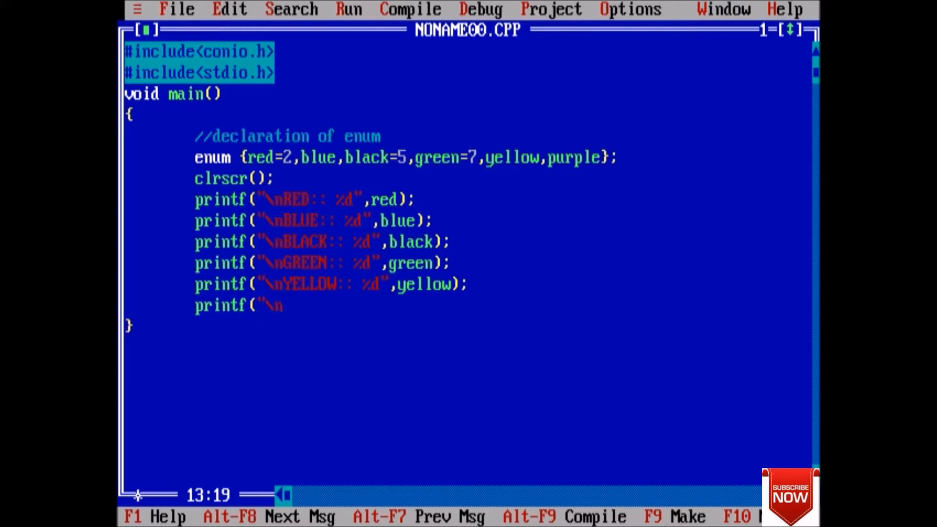
{"action": "type", "text": "PU"}
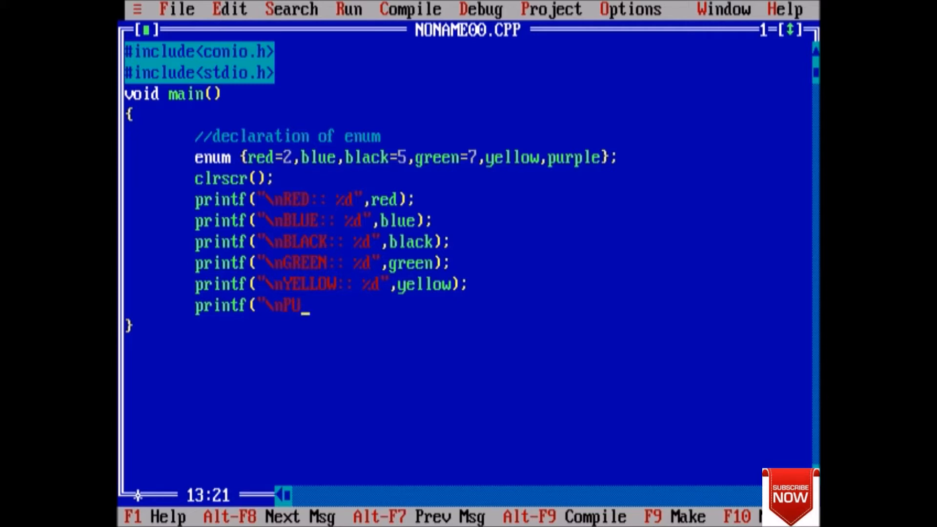
{"action": "type", "text": "RPLE:"}
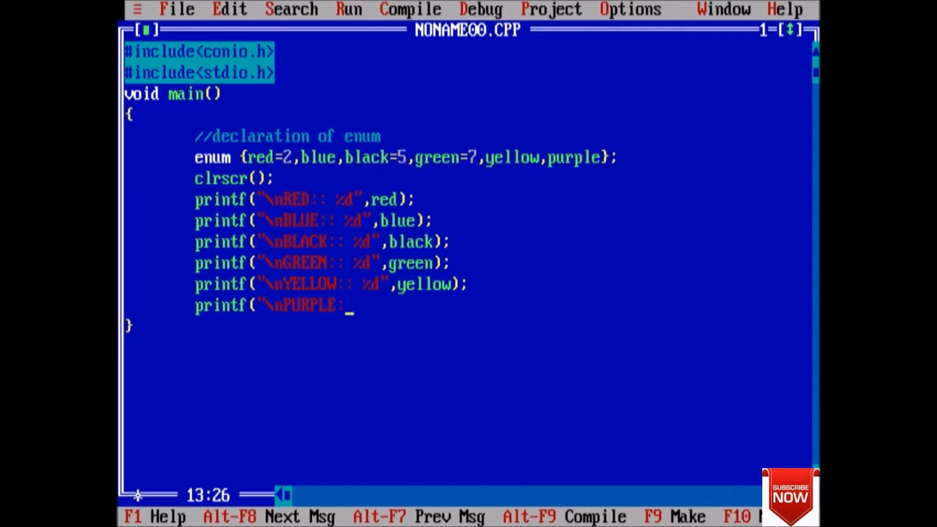
{"action": "type", "text": ": %\""}
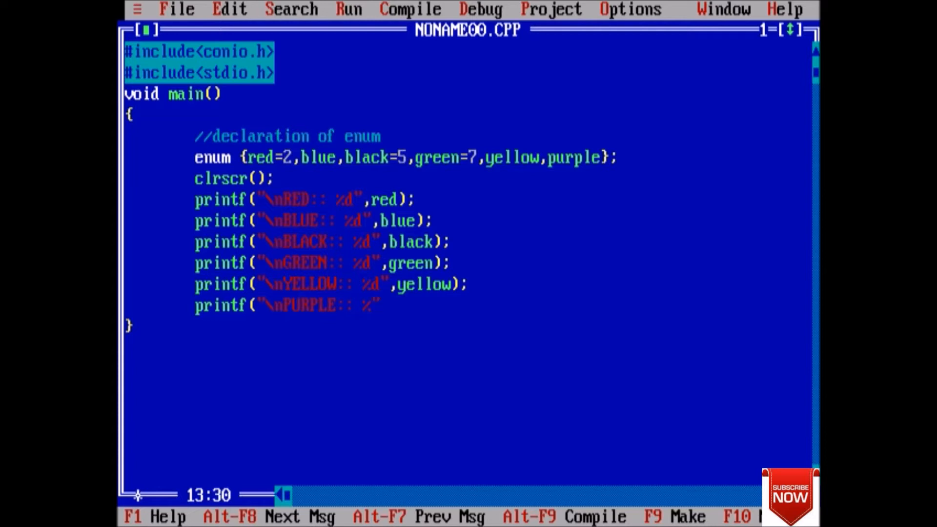
{"action": "key", "text": "Backspace"}
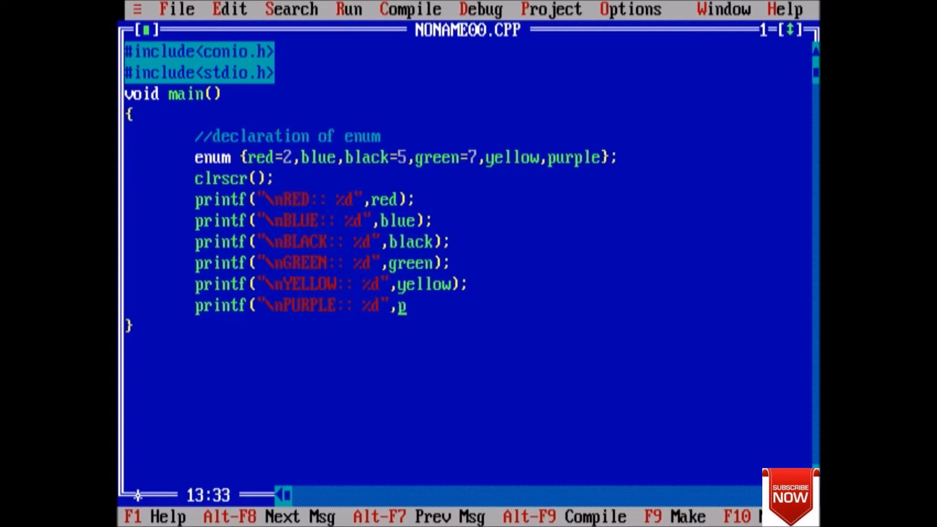
{"action": "type", "text": "urple"}
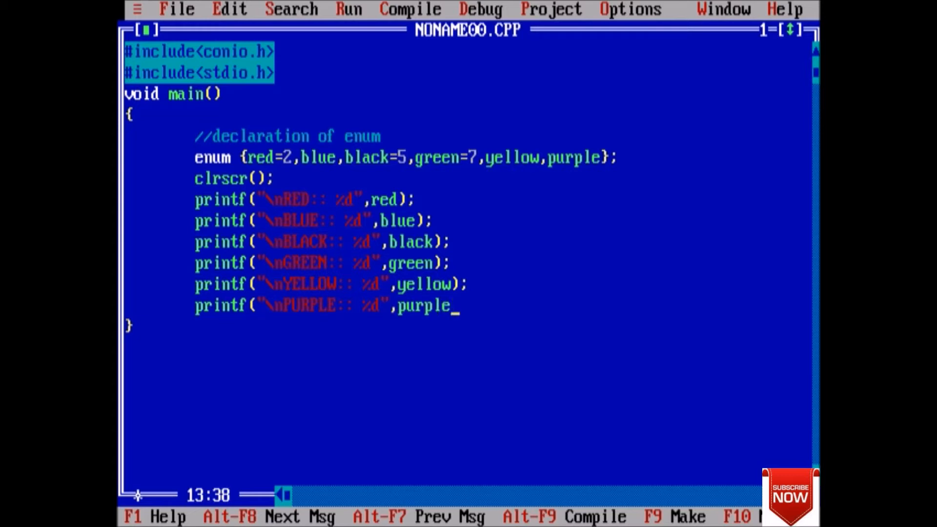
{"action": "type", "text": ");"}
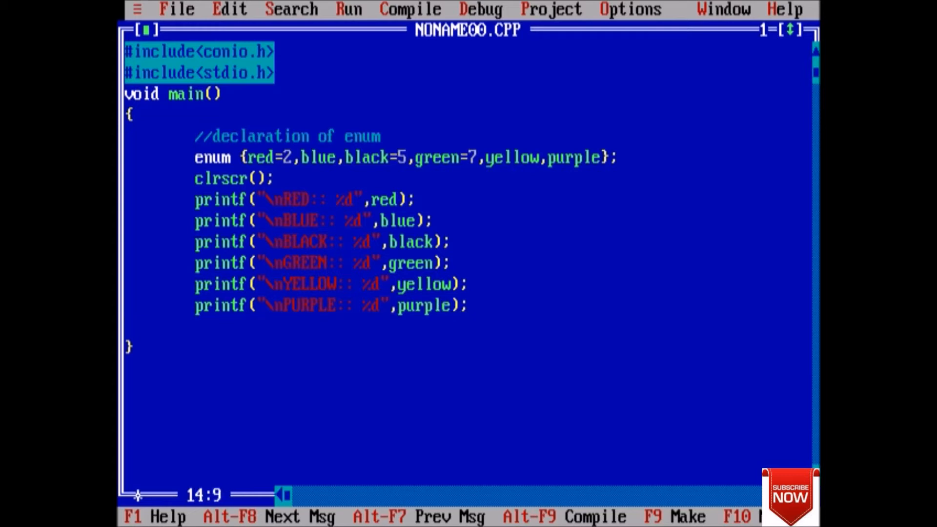
{"action": "type", "text": "getch()"}
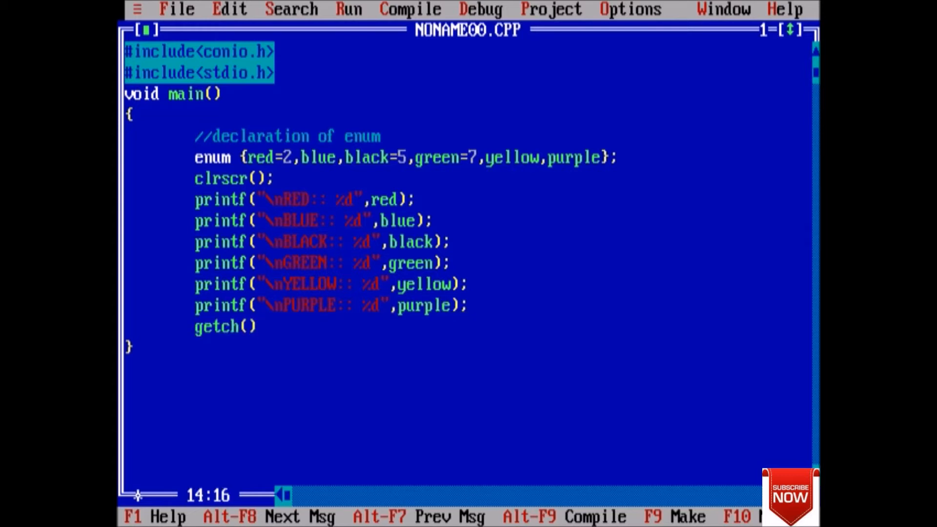
{"action": "type", "text": ";"}
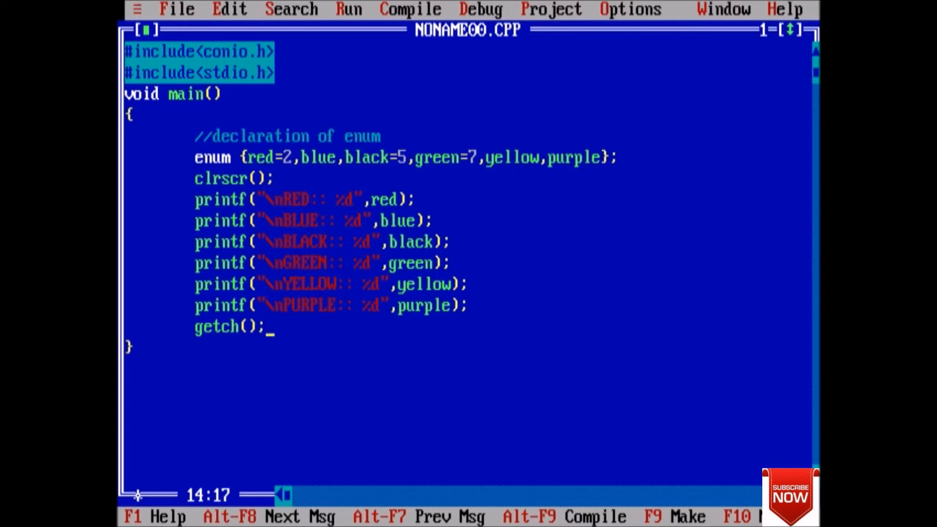
{"action": "left_click", "coordinate": [409, 10]}
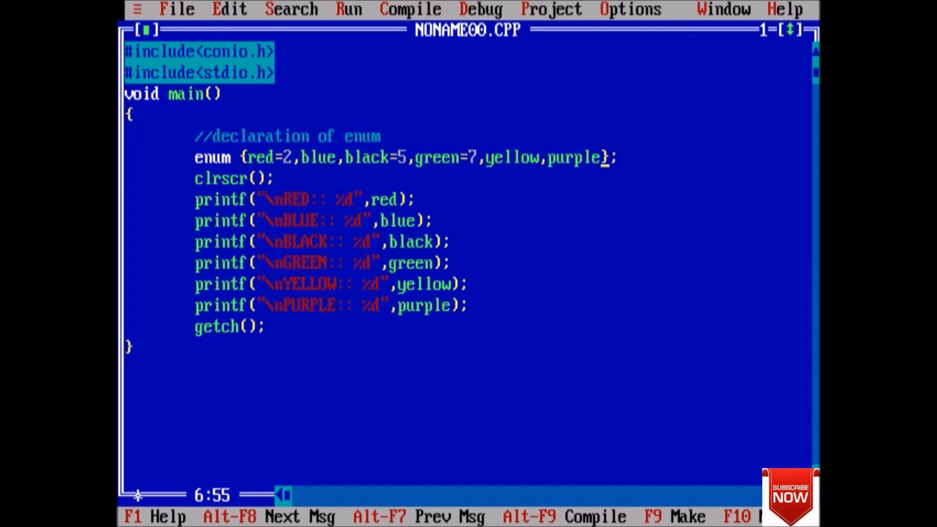
{"action": "double_click", "coordinate": [574, 157]}
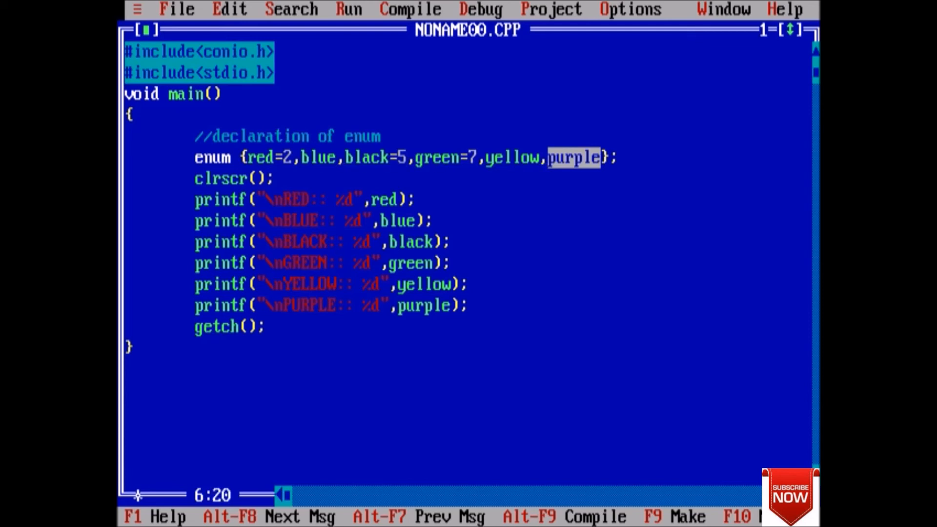
{"action": "key", "text": "Left"}
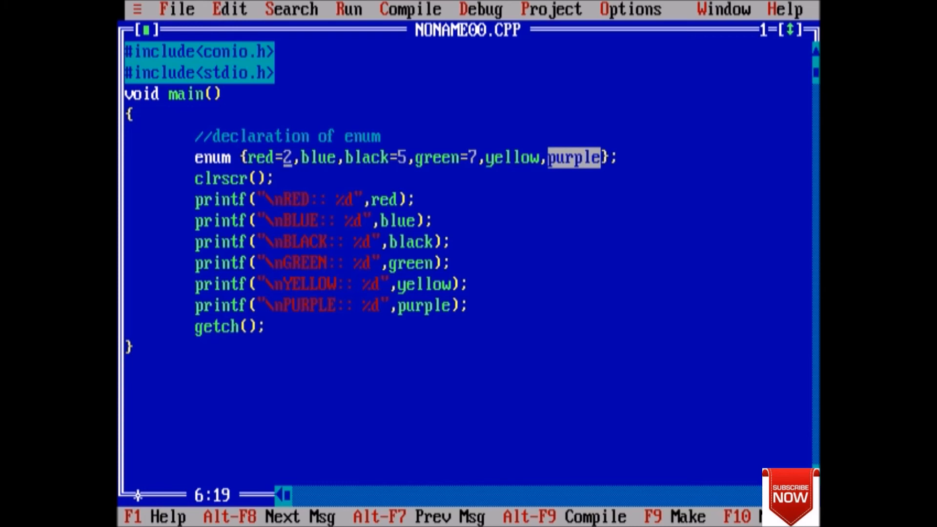